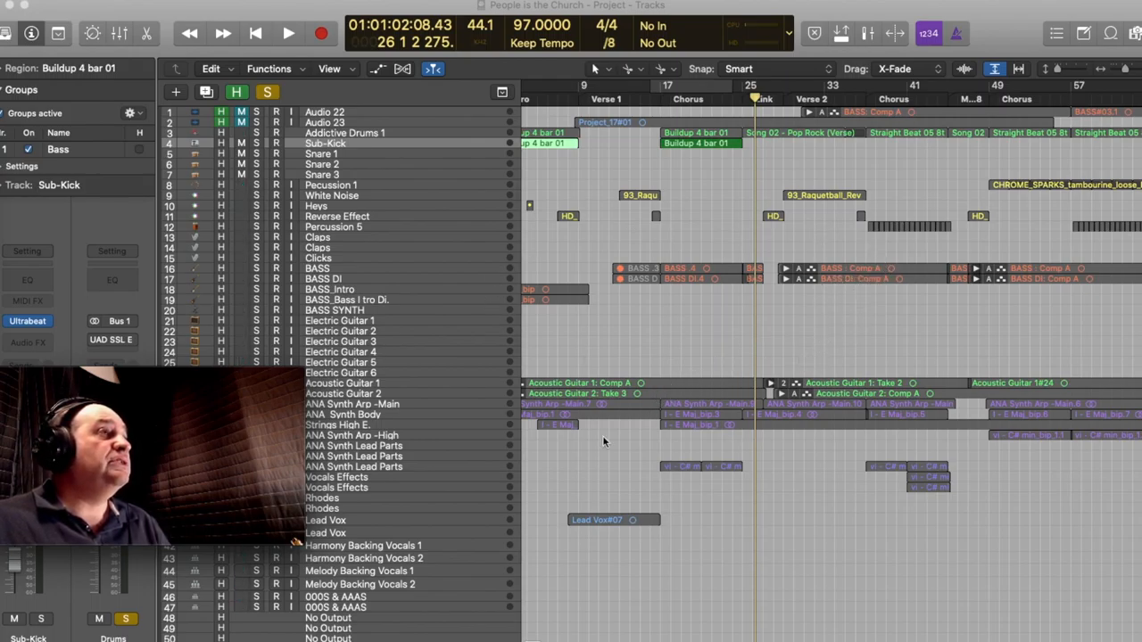
mouse_move(852, 436)
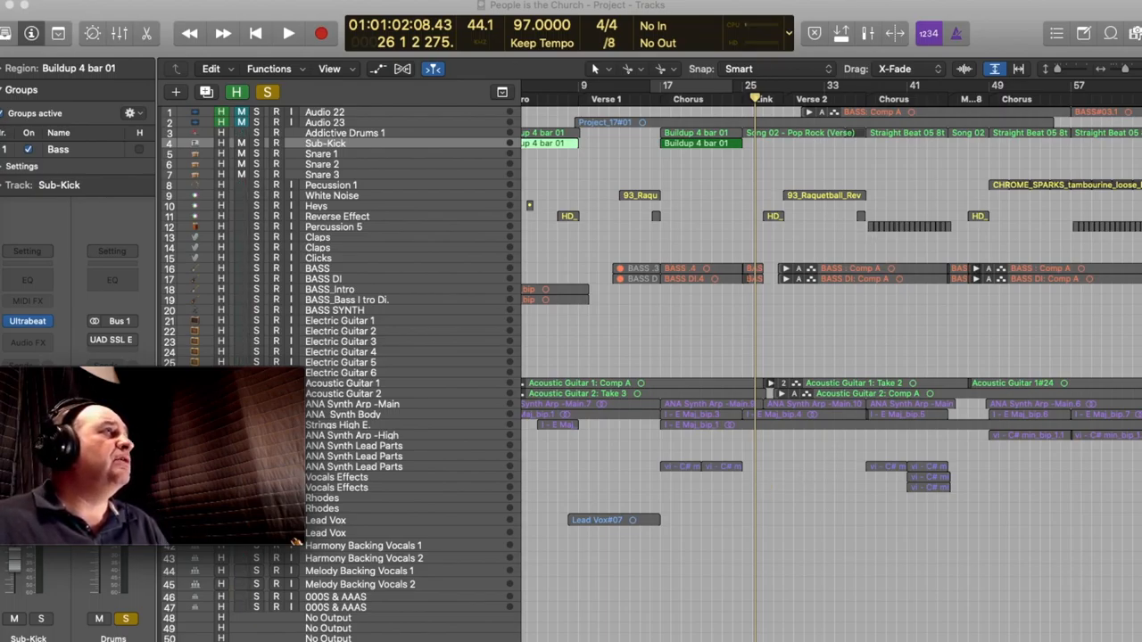
Place the playhead at the Chorus after Verse 2 and play from there
click(501, 93)
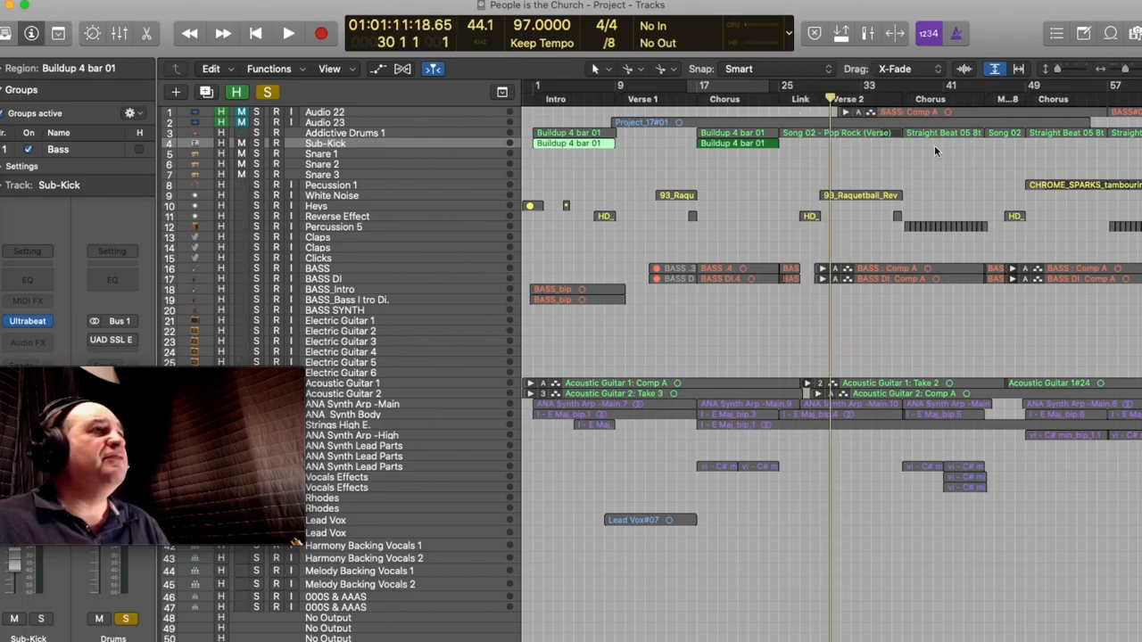
click(287, 33)
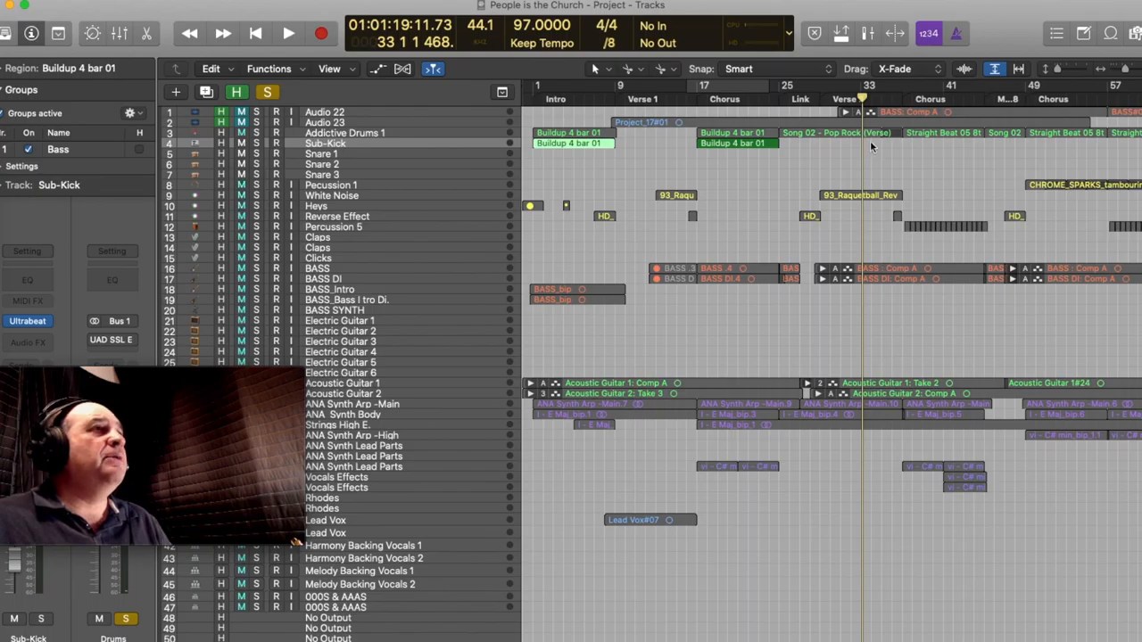
mouse_move(1053, 80)
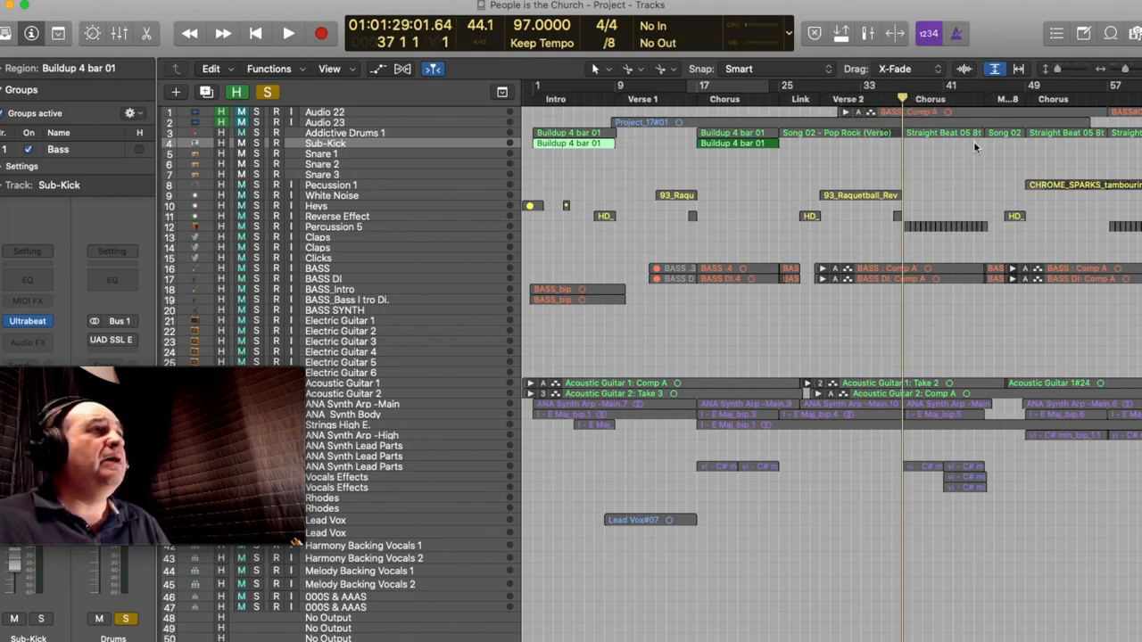
click(288, 33)
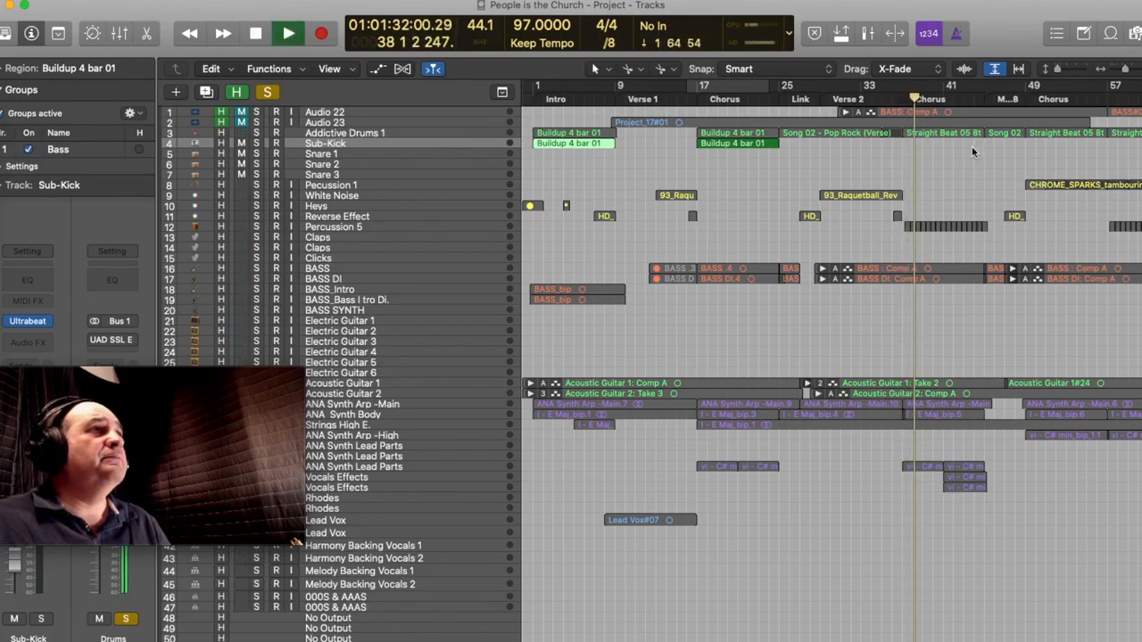
click(288, 33)
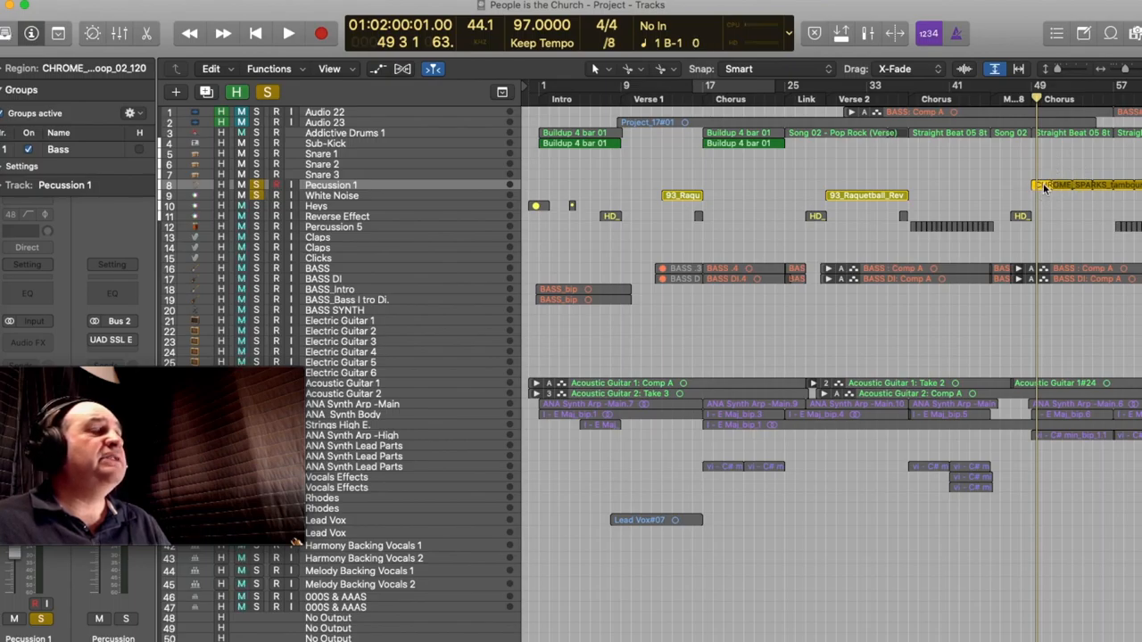
Audition the CHROME_SPARKS tambourine loop in the last chorus, then select the Percussion 5 pattern
click(288, 33)
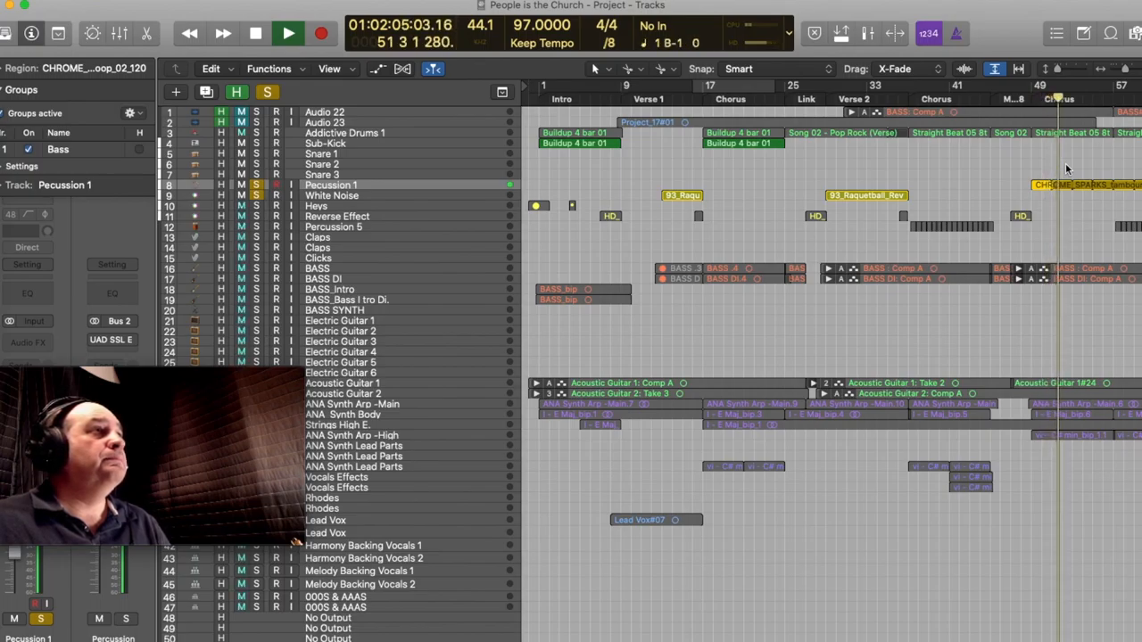
click(287, 33)
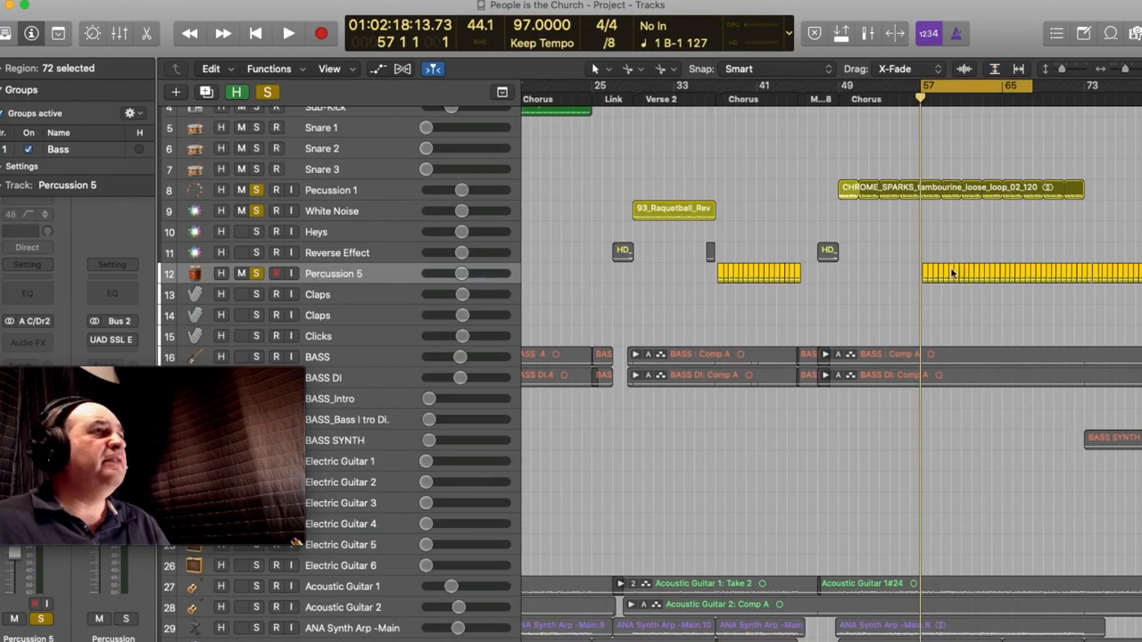
click(289, 33)
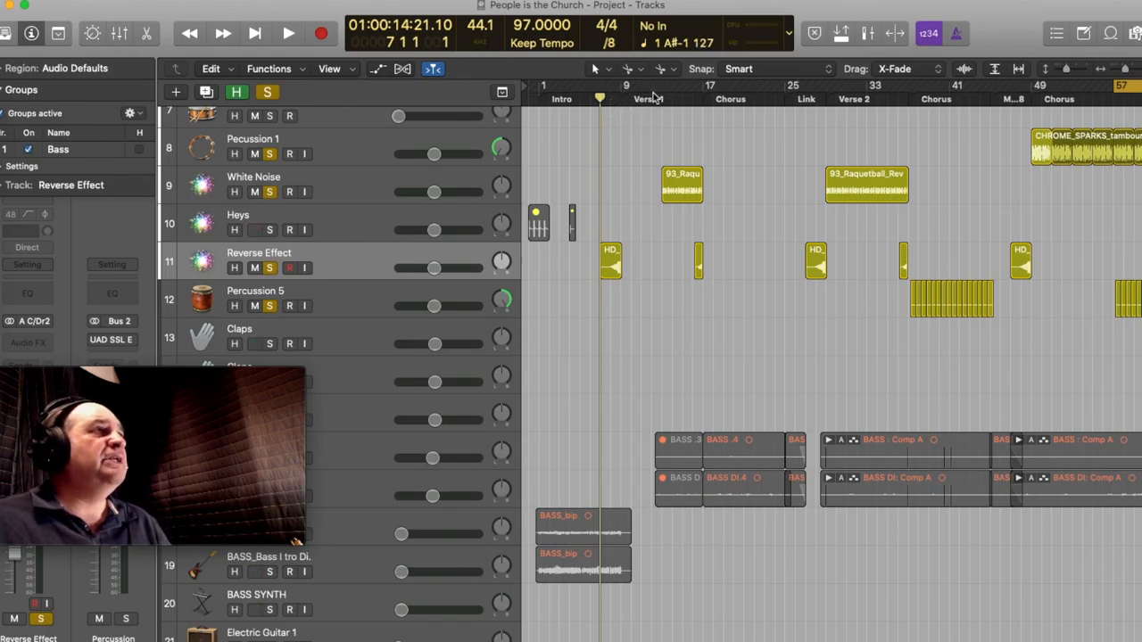
Play the soloed effect sweeps up to bar 17 and select the White Noise track
click(289, 33)
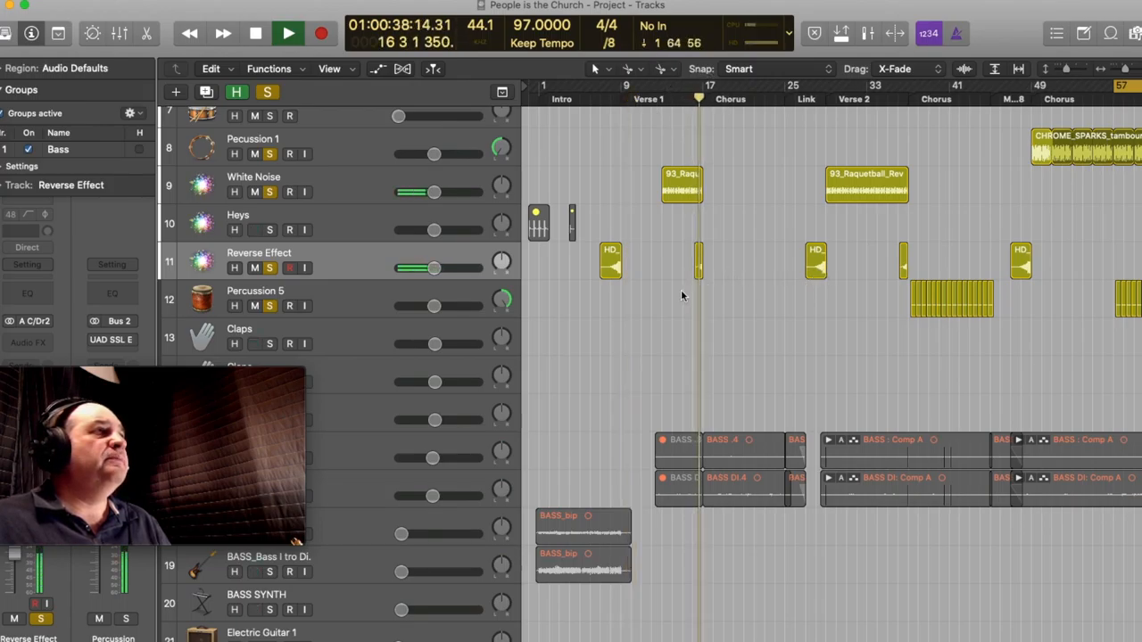
click(287, 33)
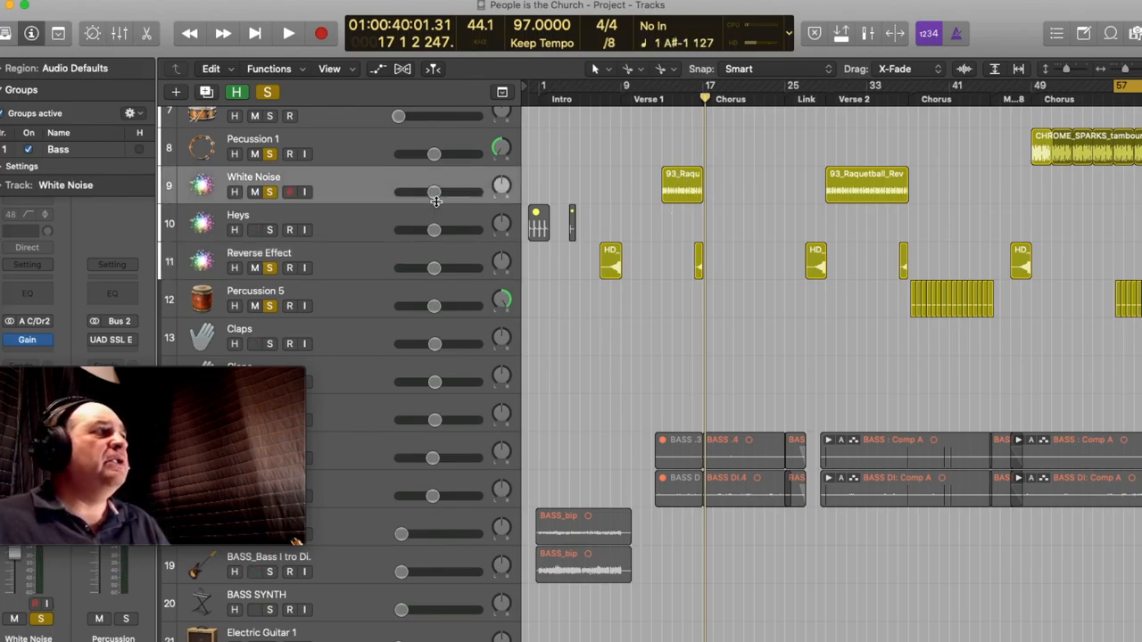
mouse_move(437, 200)
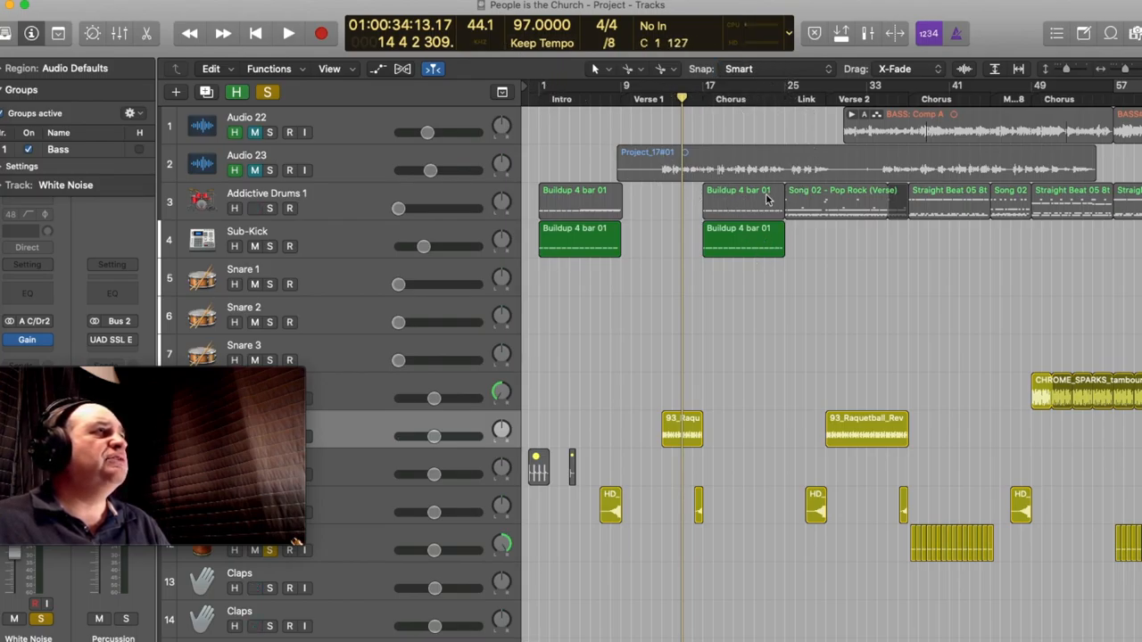
mouse_move(785, 227)
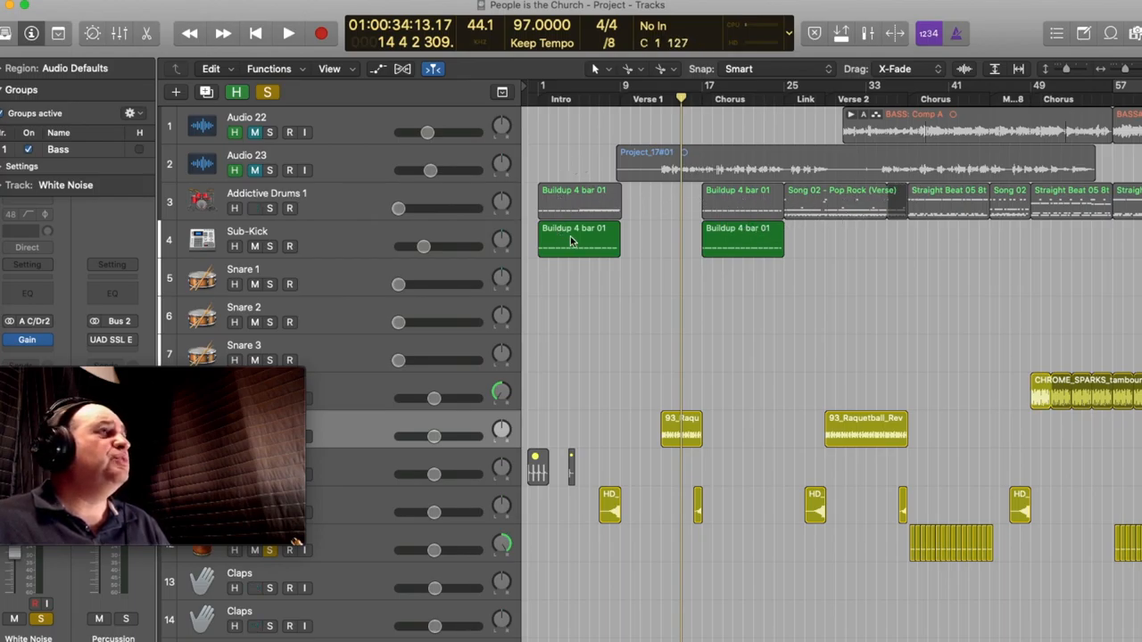
mouse_move(571, 120)
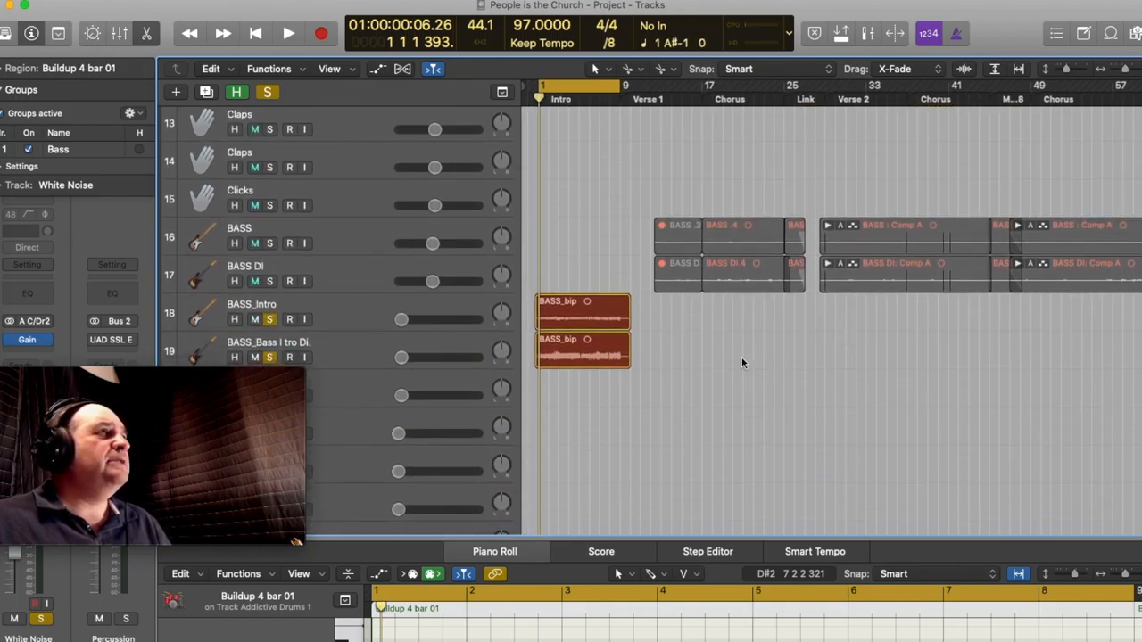
Scroll down the track list before bringing up the Mixer
scroll(down, 3)
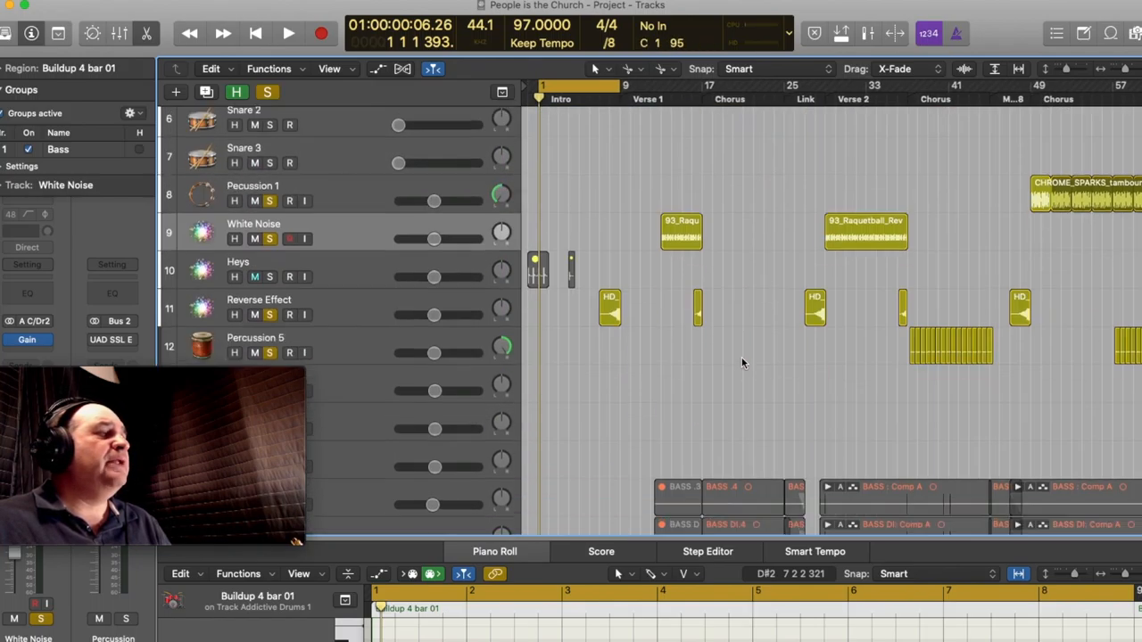
scroll(down, 3)
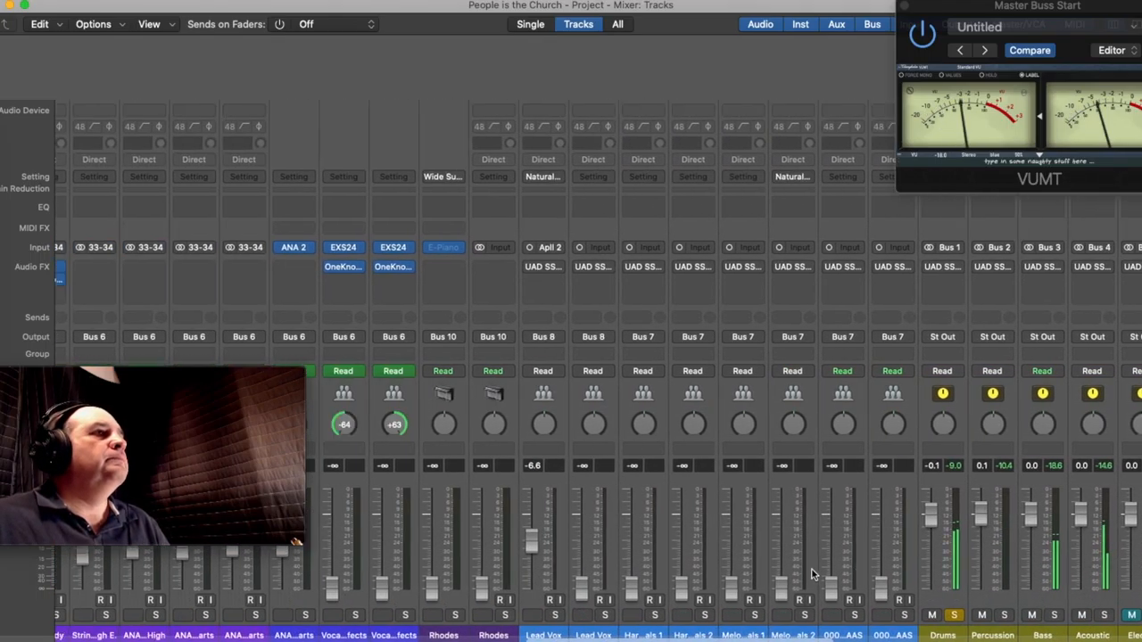
Scroll across the arrangement after leaving the Mixer
scroll(right, 3)
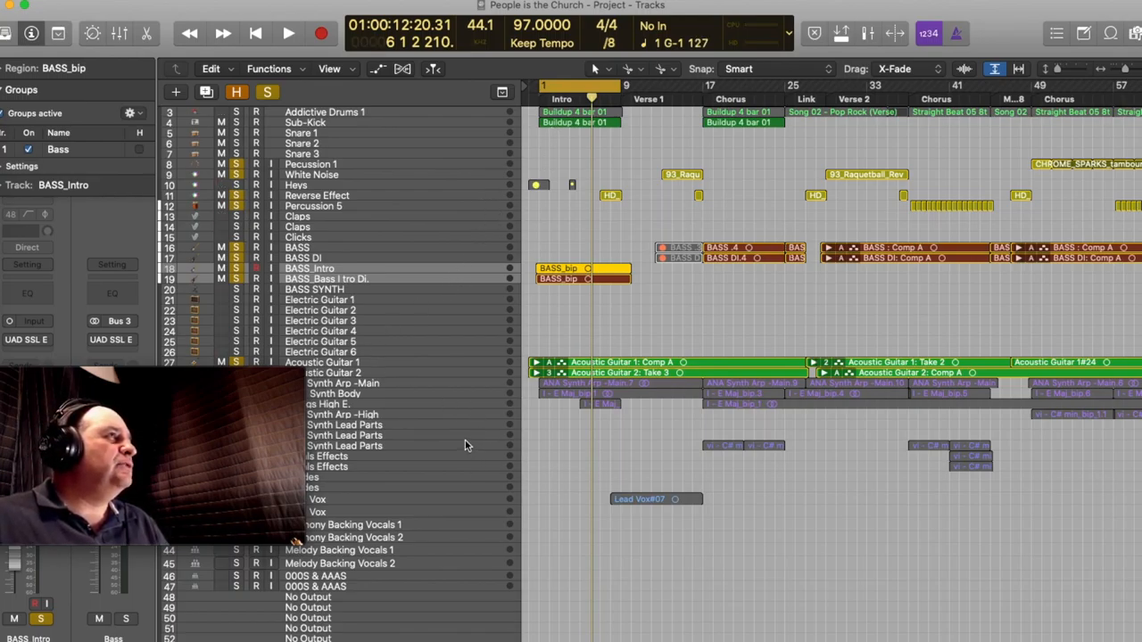
Scroll the track list down to the summing stacks and synth tracks
scroll(down, 3)
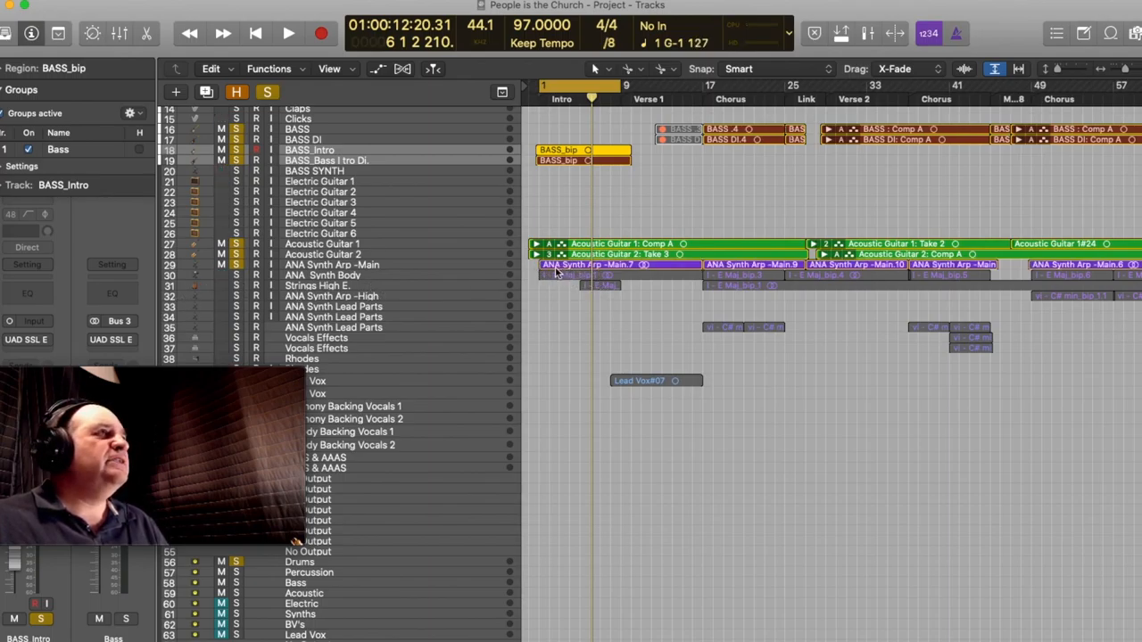
scroll(right, 3)
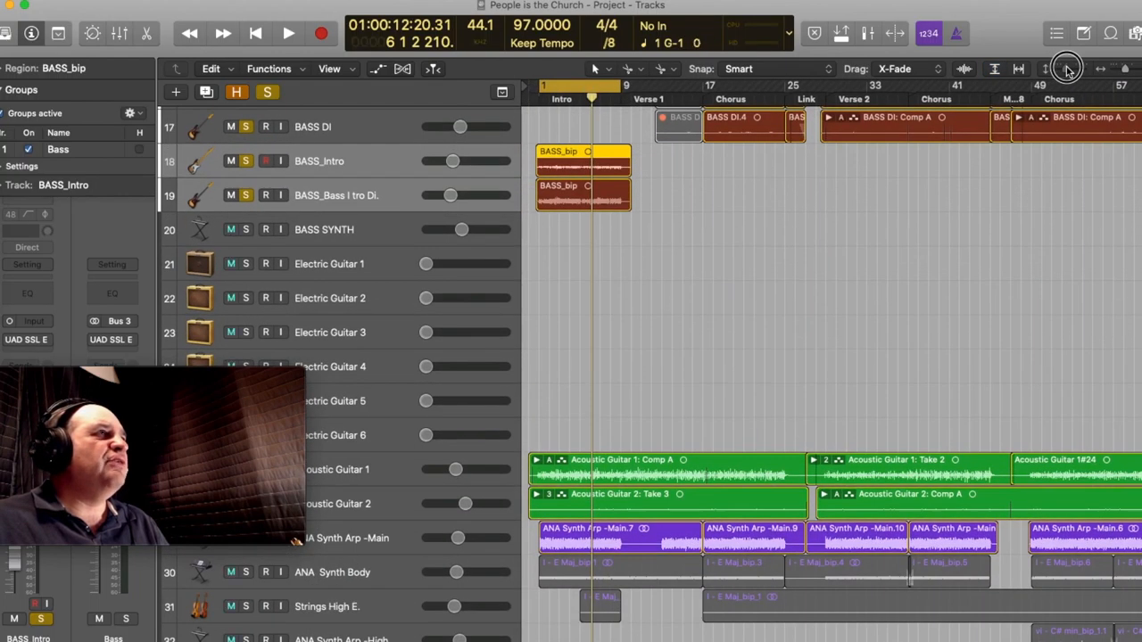
scroll(down, 3)
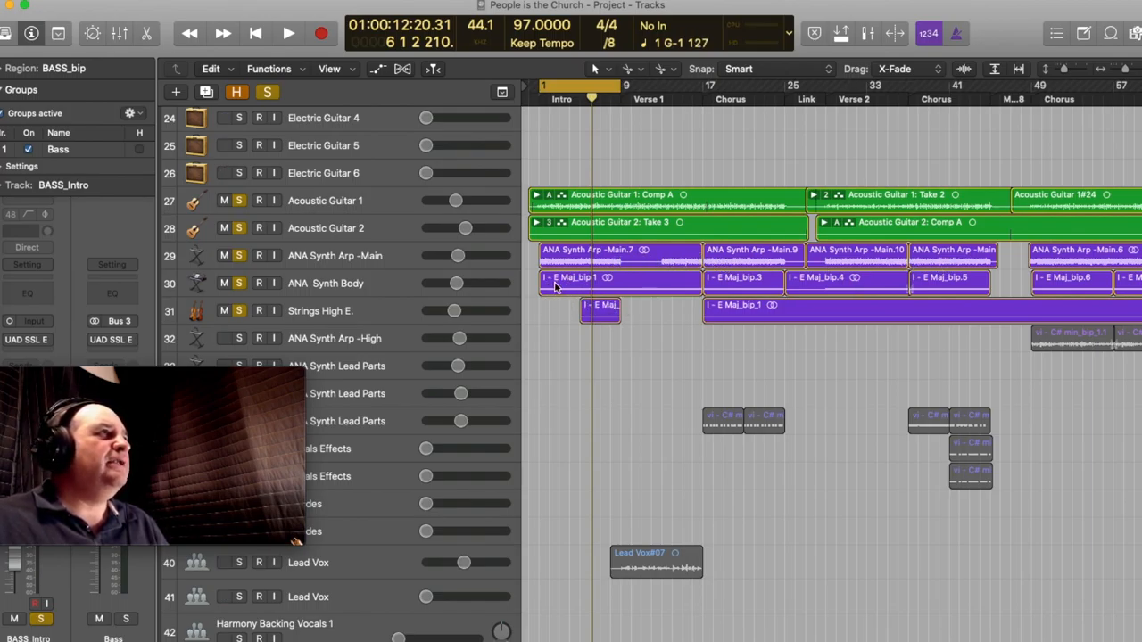
mouse_move(381, 293)
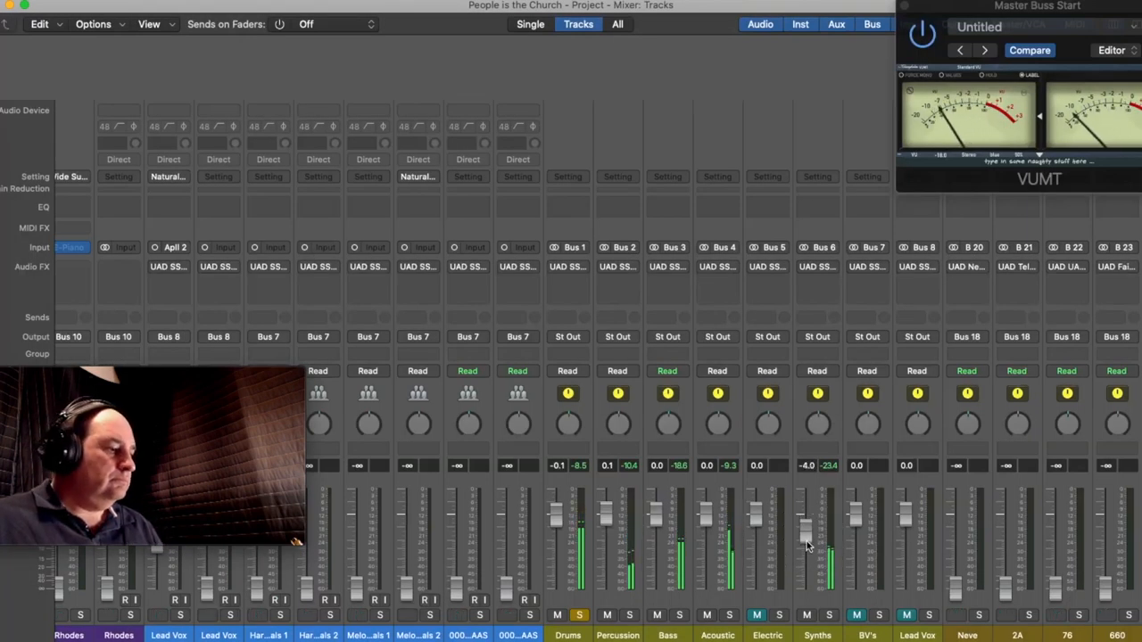
Nudge the ANA Synth Body and Strings High E. faders down slightly in the Mixer
scroll(right, 3)
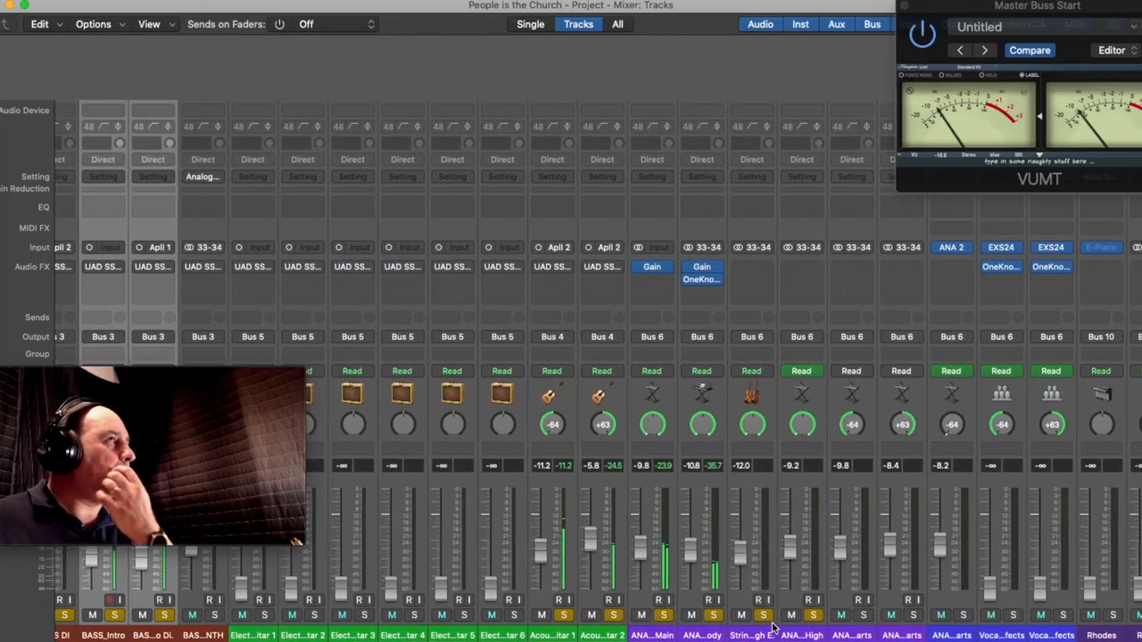
drag(692, 549, 691, 522)
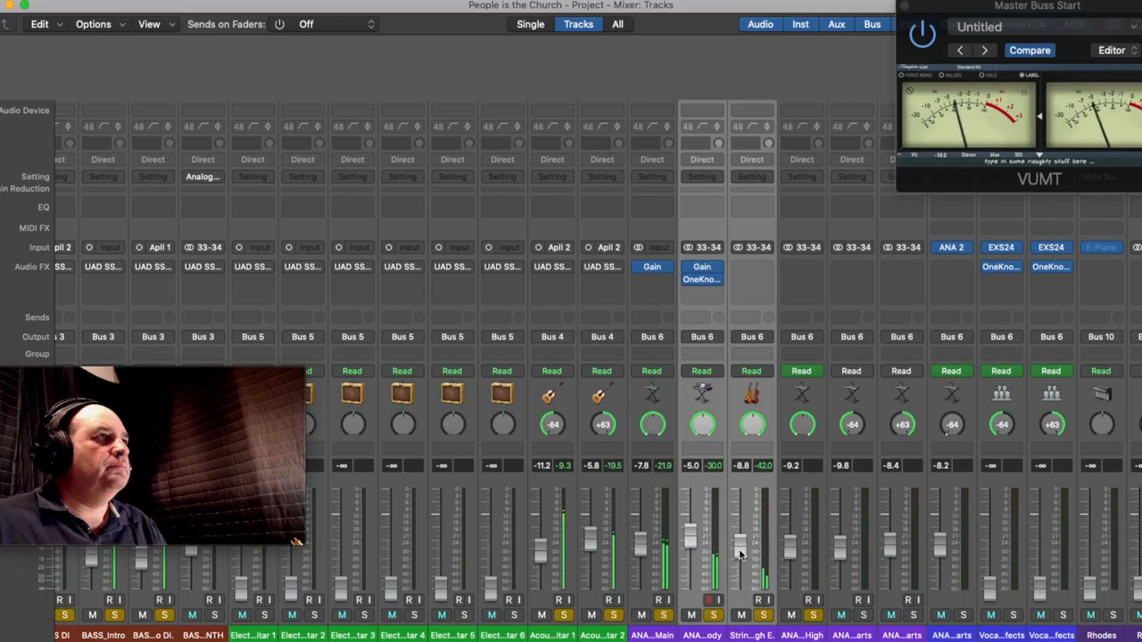
drag(738, 553, 738, 544)
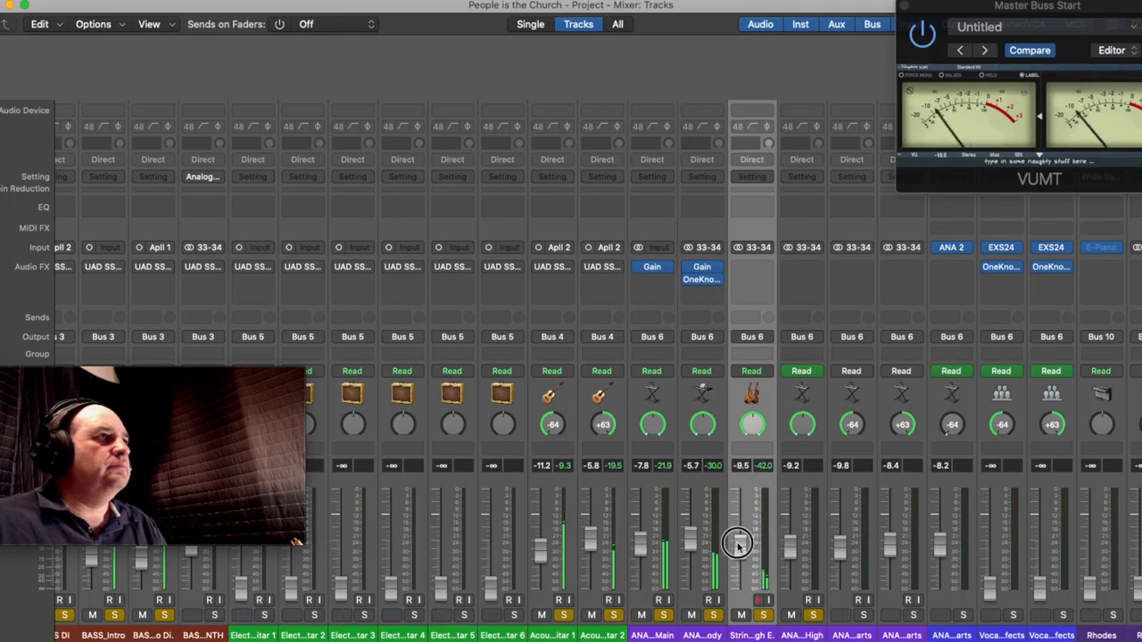
drag(738, 545, 745, 535)
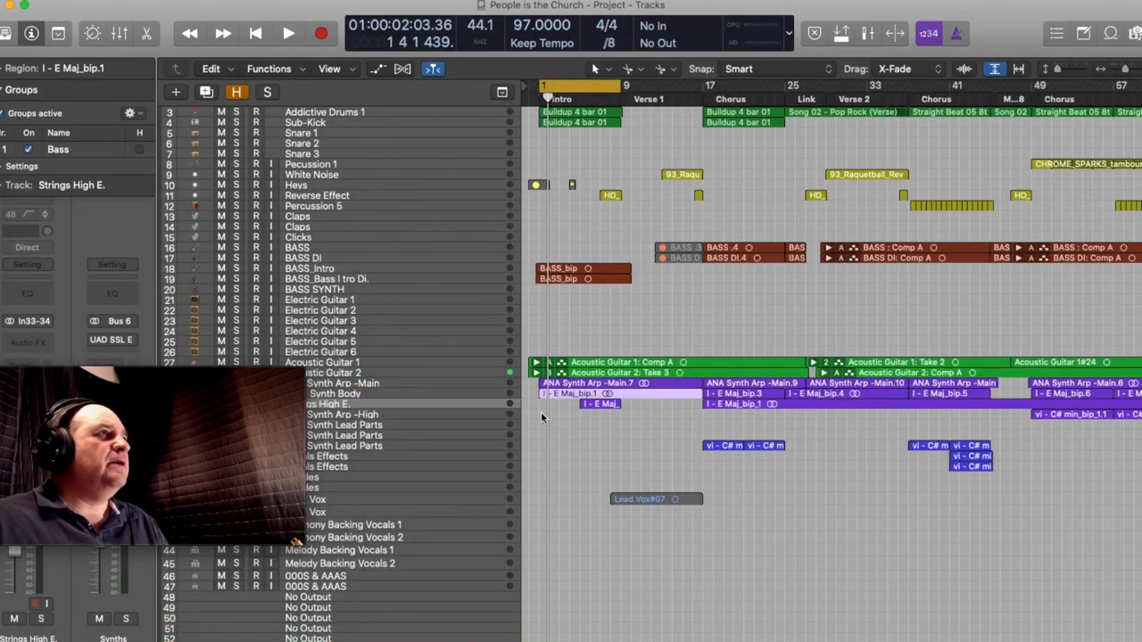
mouse_move(644, 456)
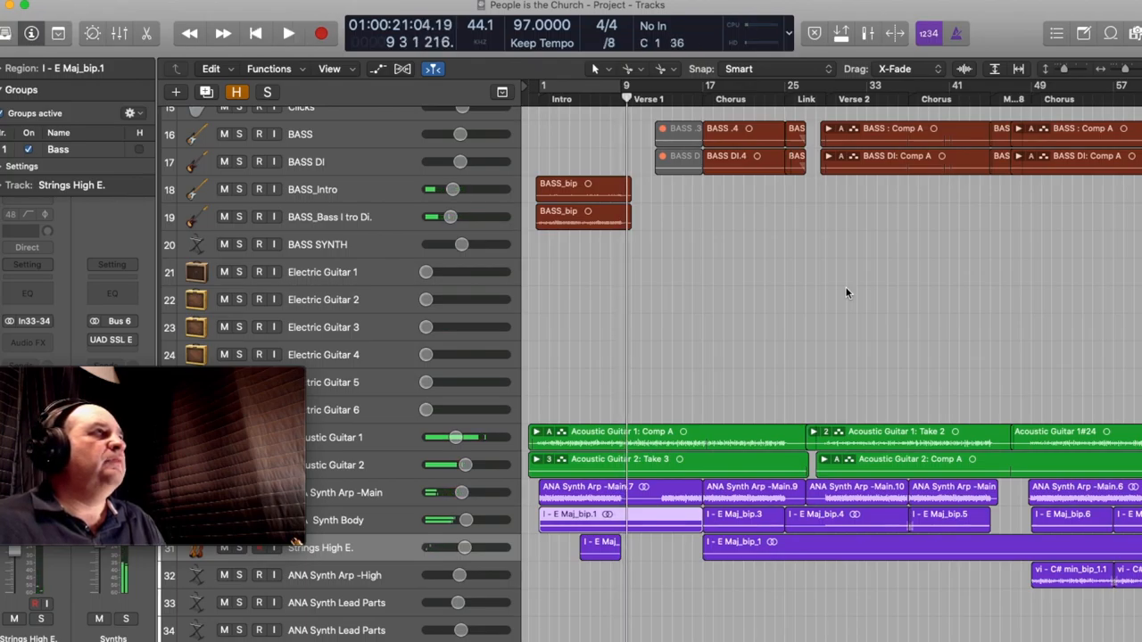
Play from Verse 1 into the Chorus, then select the two short bass regions before it
click(287, 33)
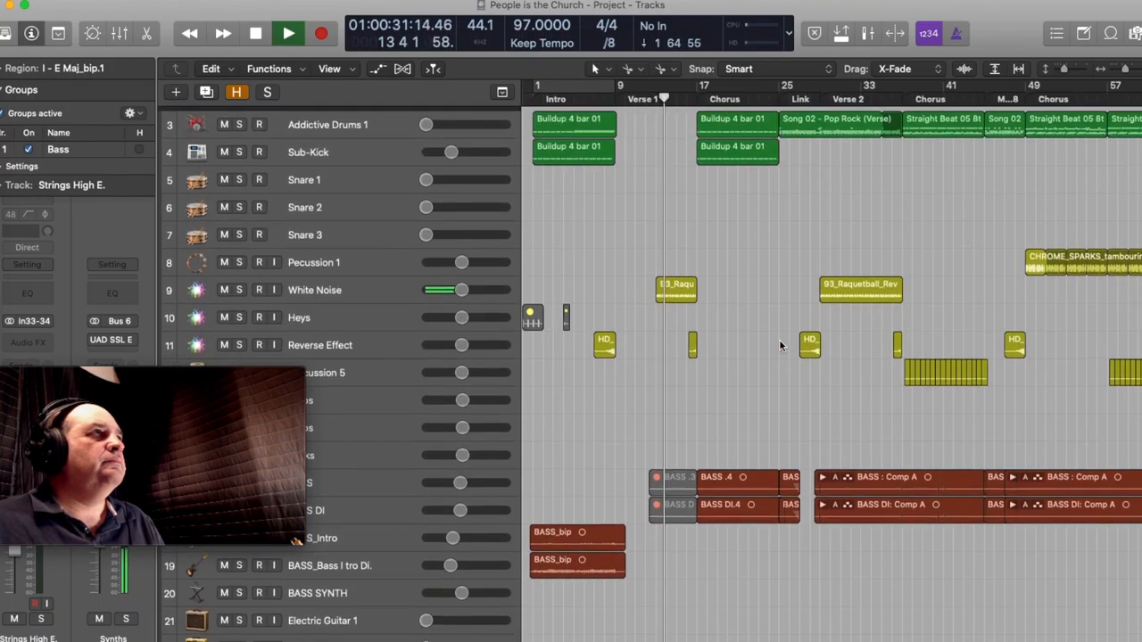
scroll(down, 3)
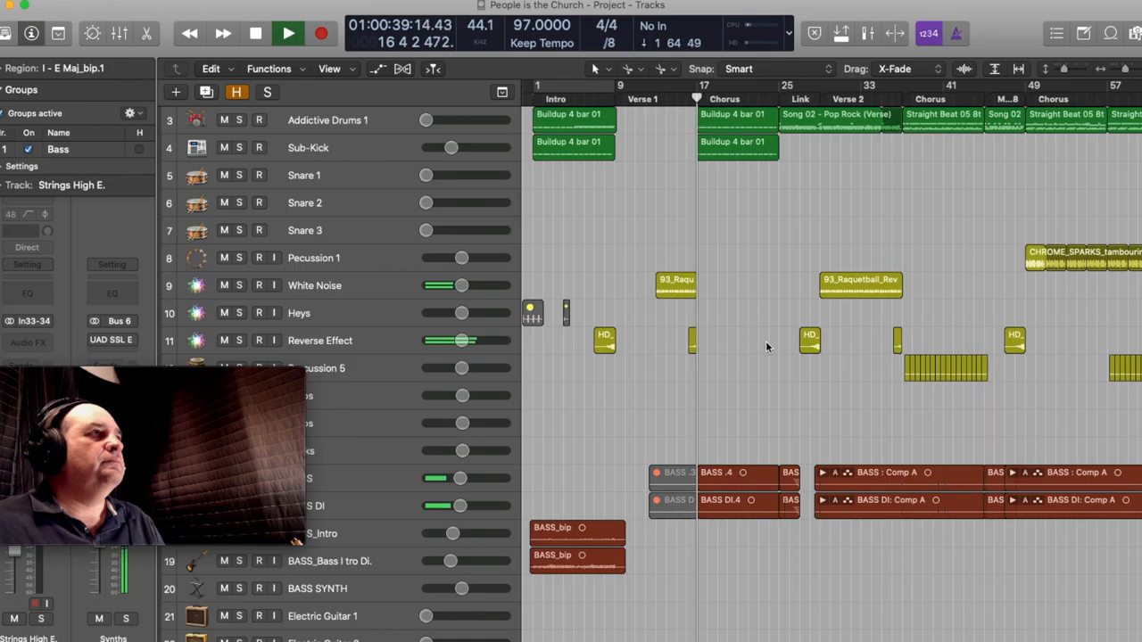
click(287, 33)
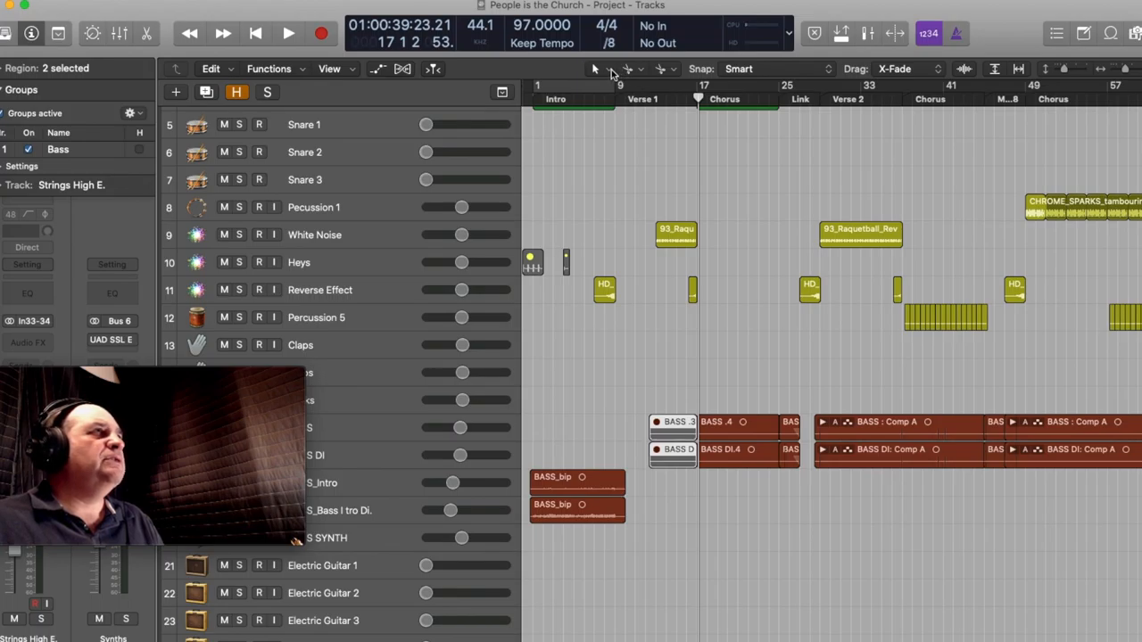
With the Mute Tool, unmute the two bass regions and audition them from Verse 1
click(612, 68)
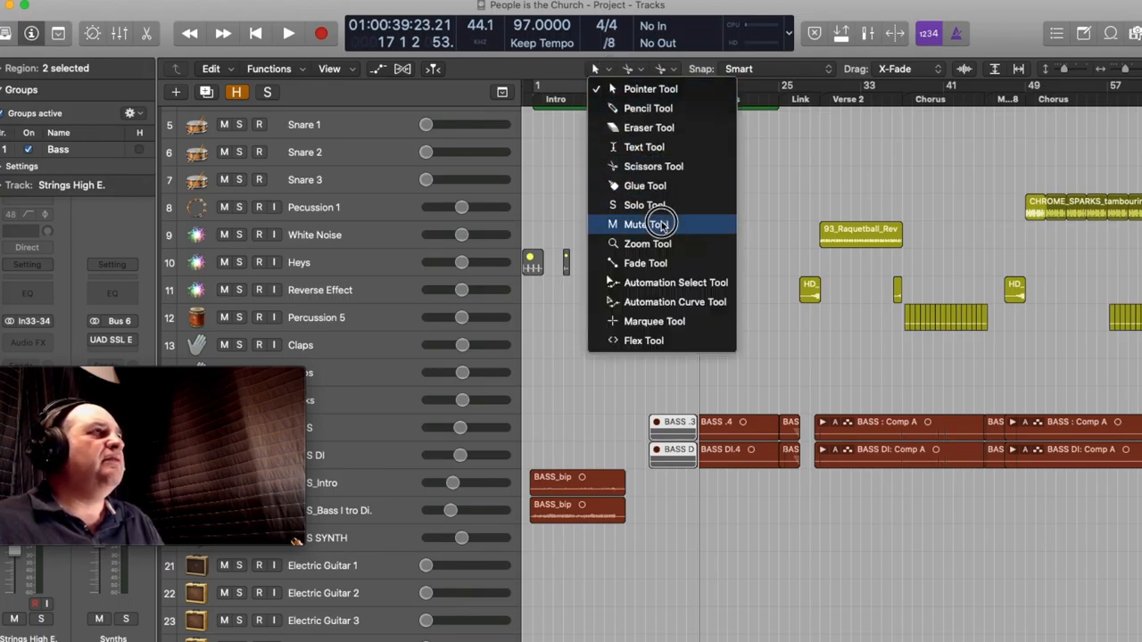
click(639, 224)
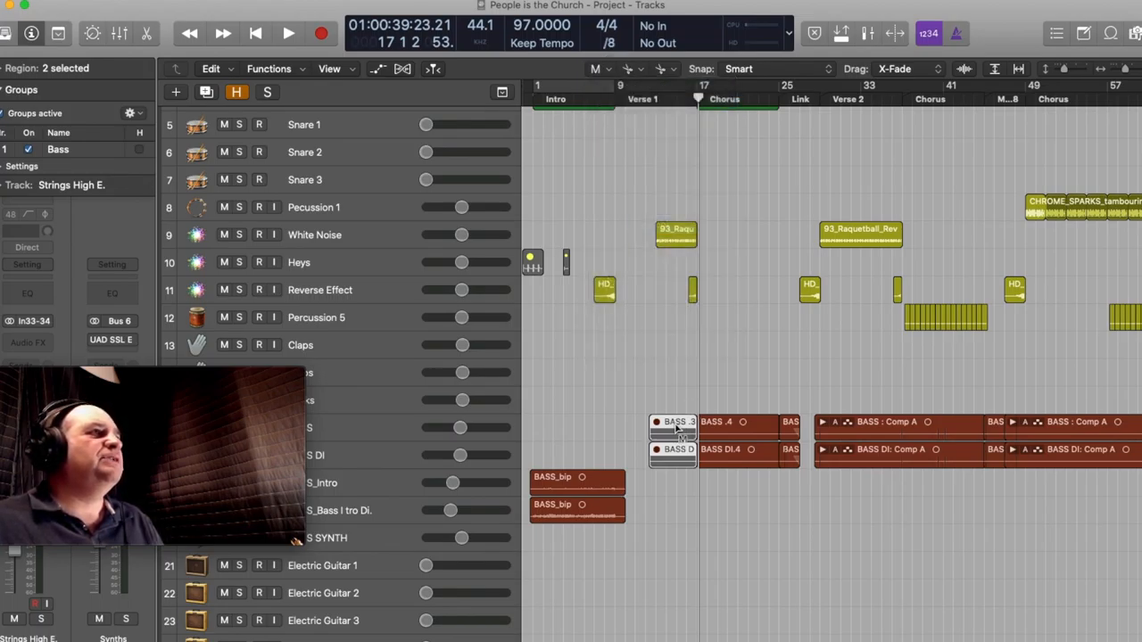
click(674, 436)
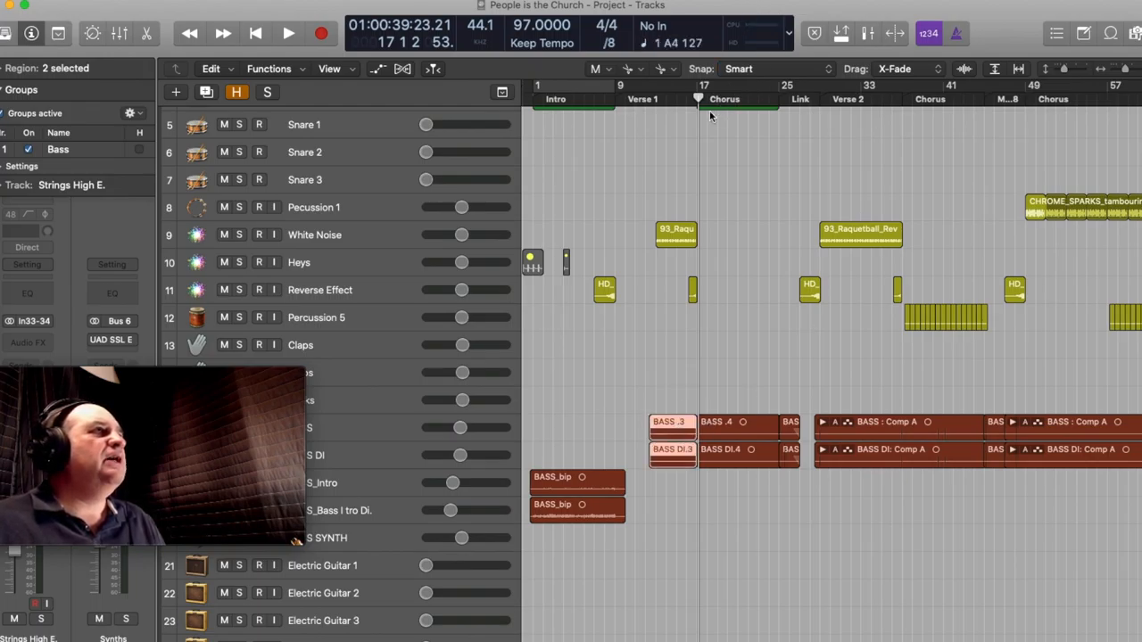
click(645, 99)
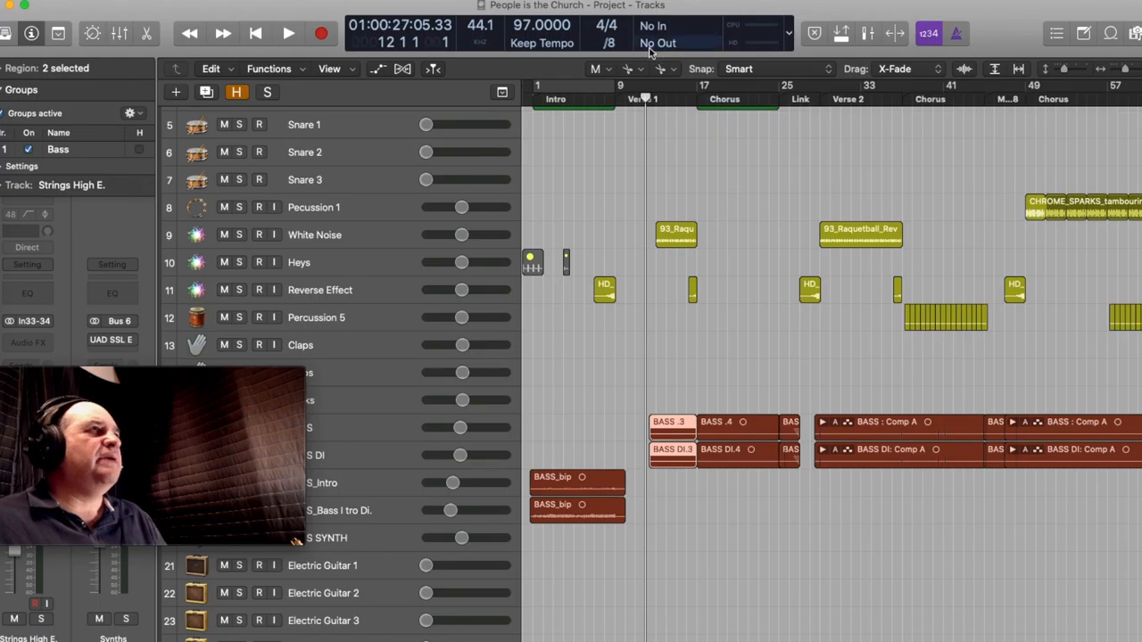
click(288, 33)
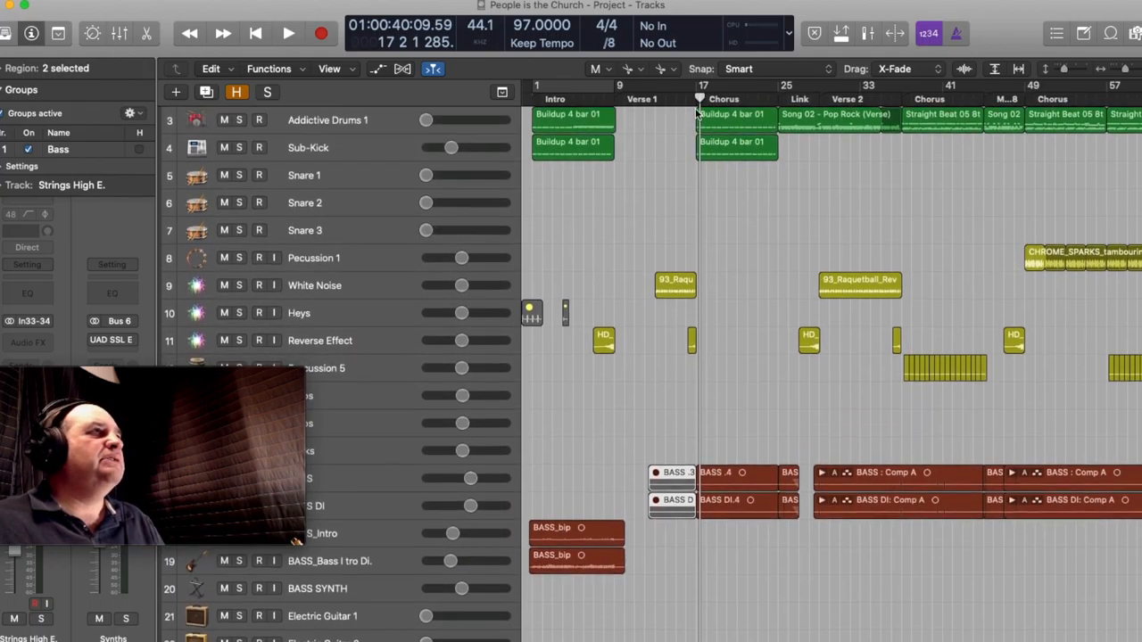
mouse_move(752, 156)
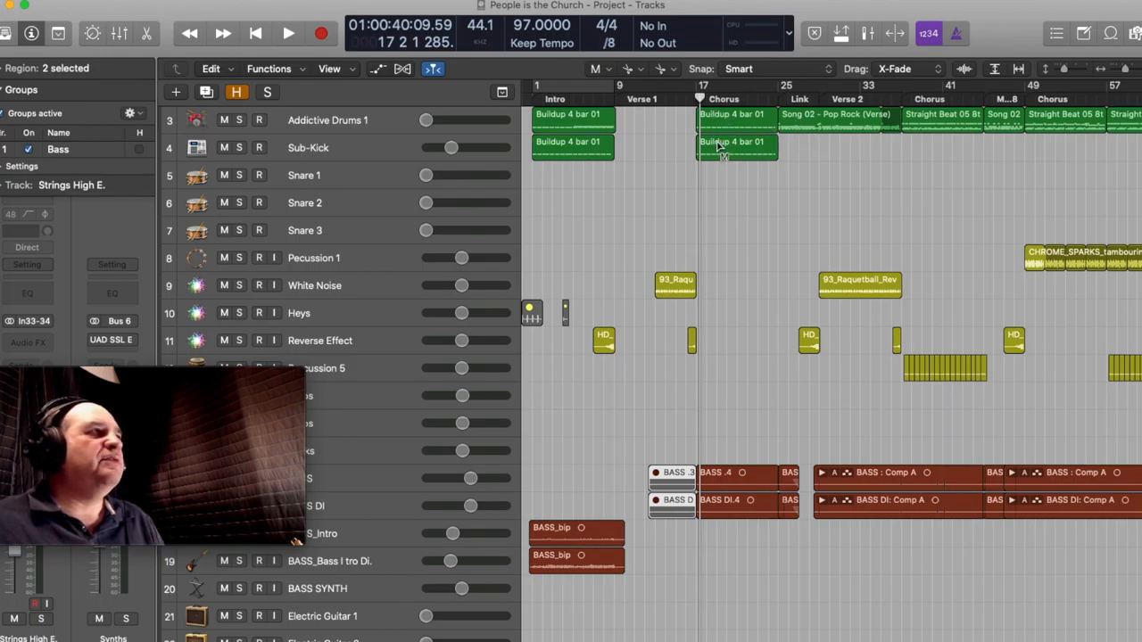
mouse_move(792, 205)
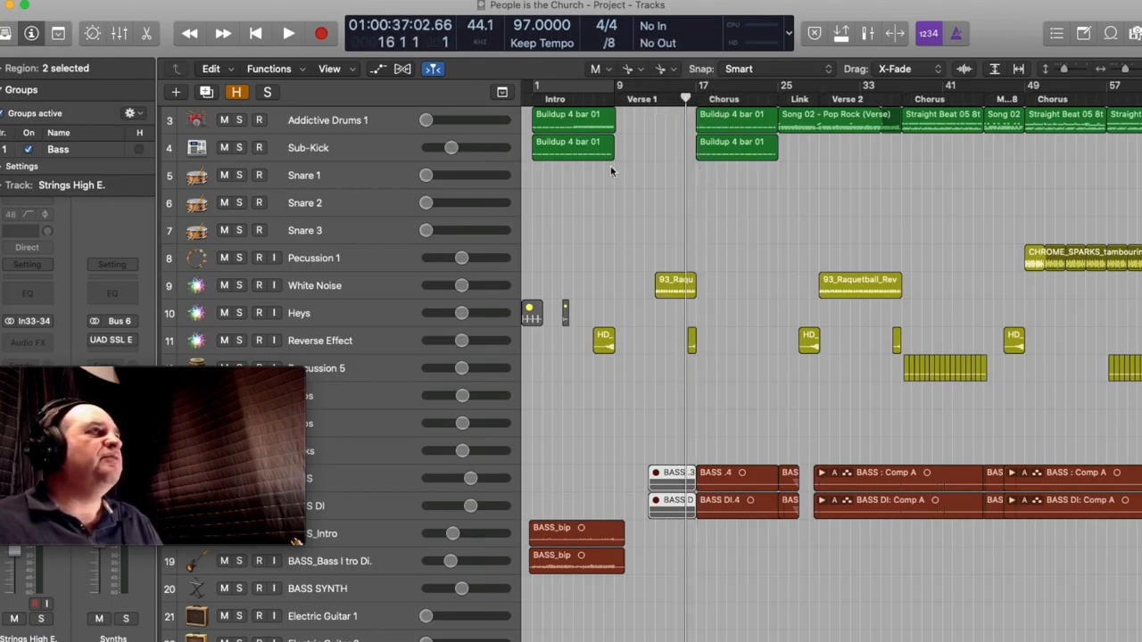
mouse_move(699, 359)
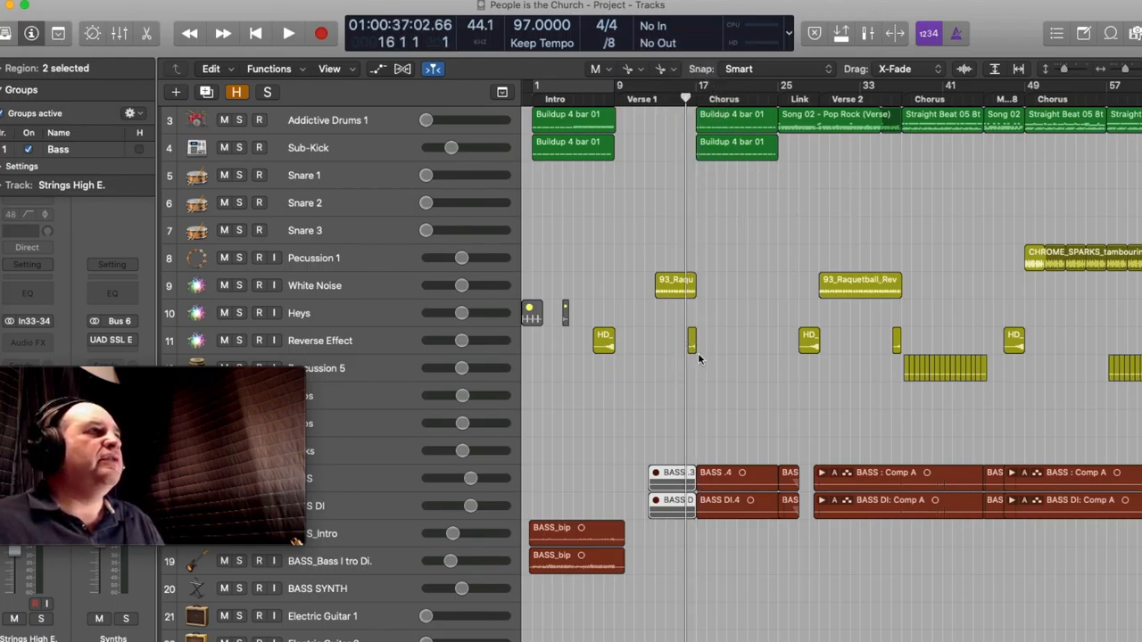
mouse_move(740, 241)
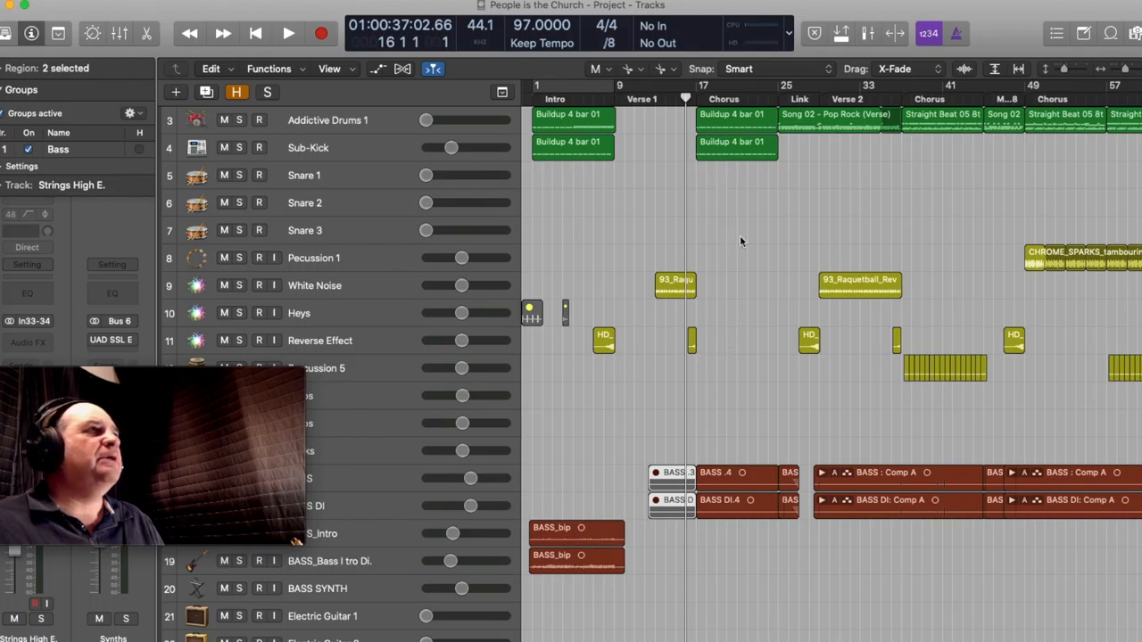
mouse_move(830, 209)
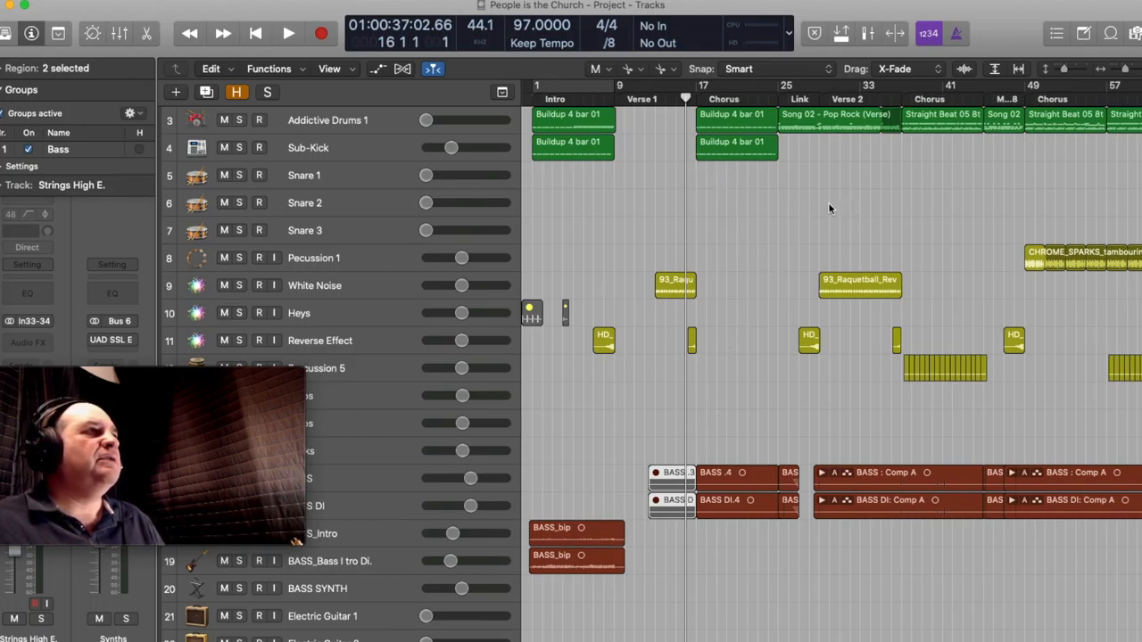
click(288, 33)
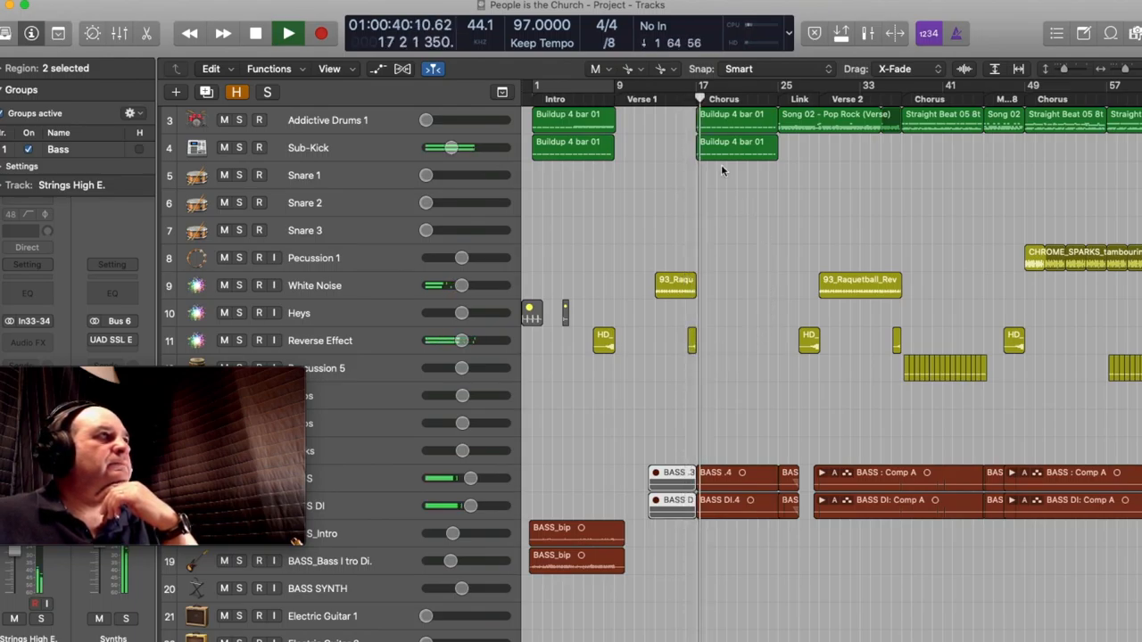
click(596, 69)
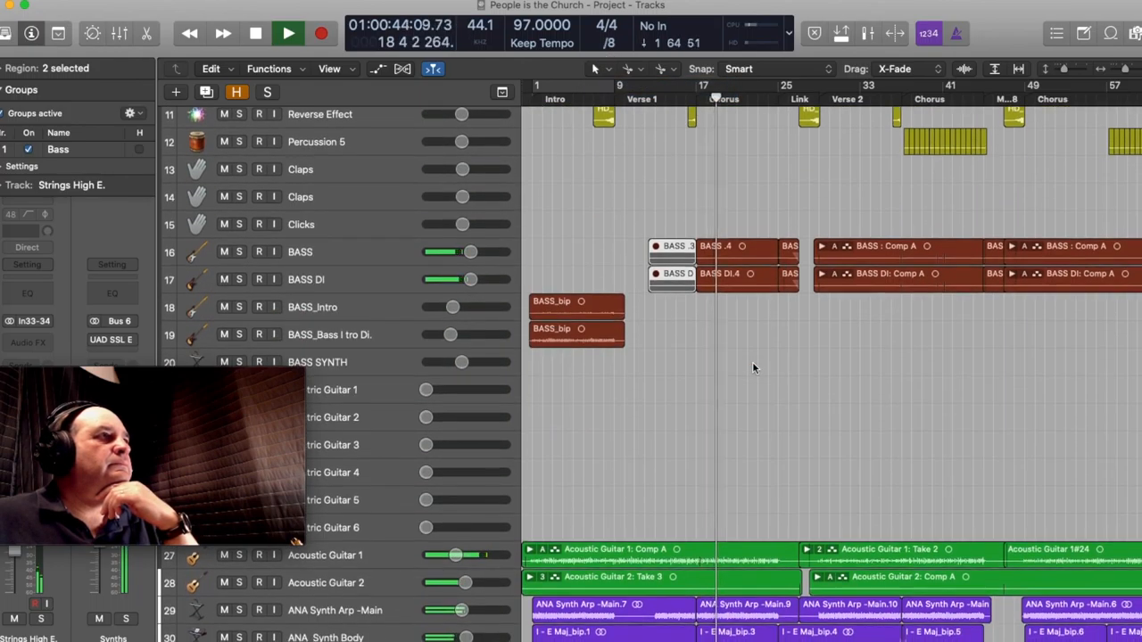
scroll(down, 3)
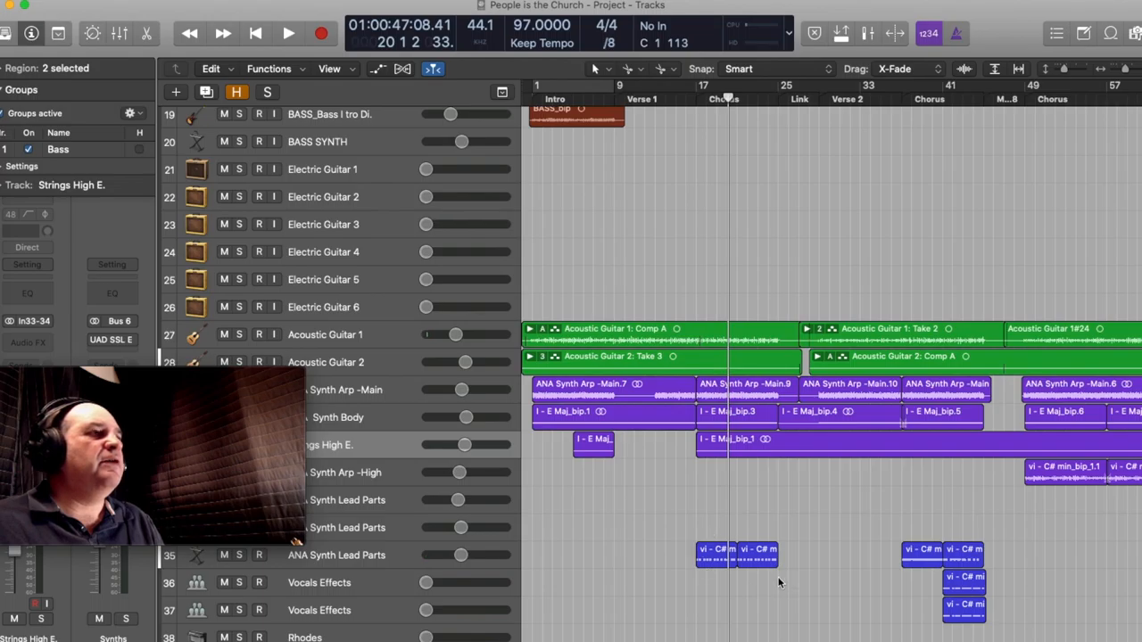
click(289, 33)
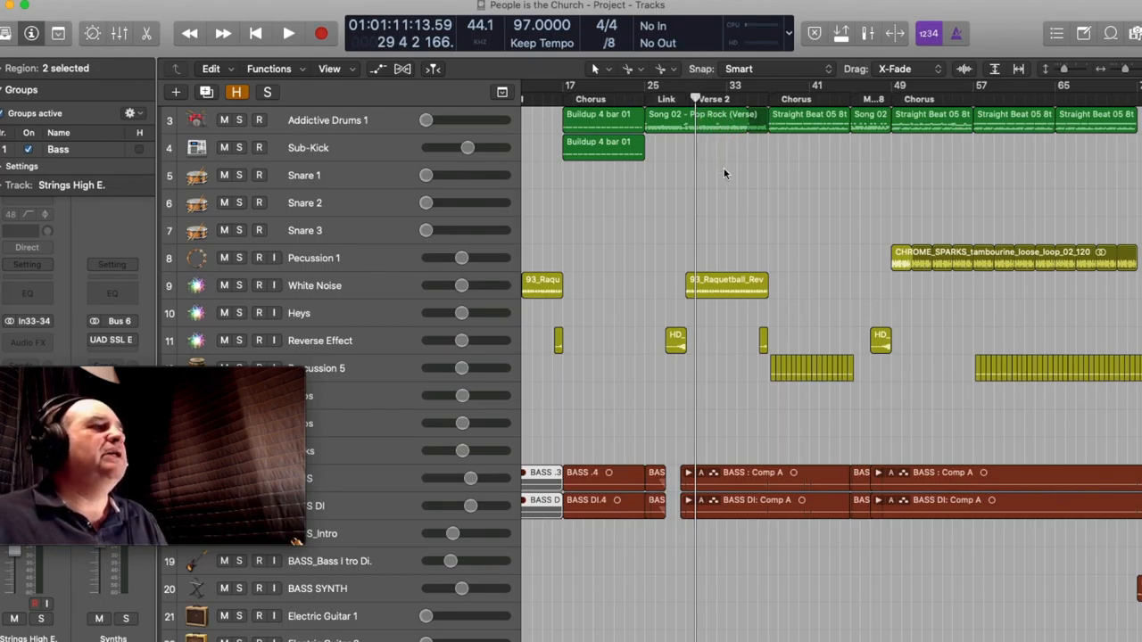
mouse_move(732, 176)
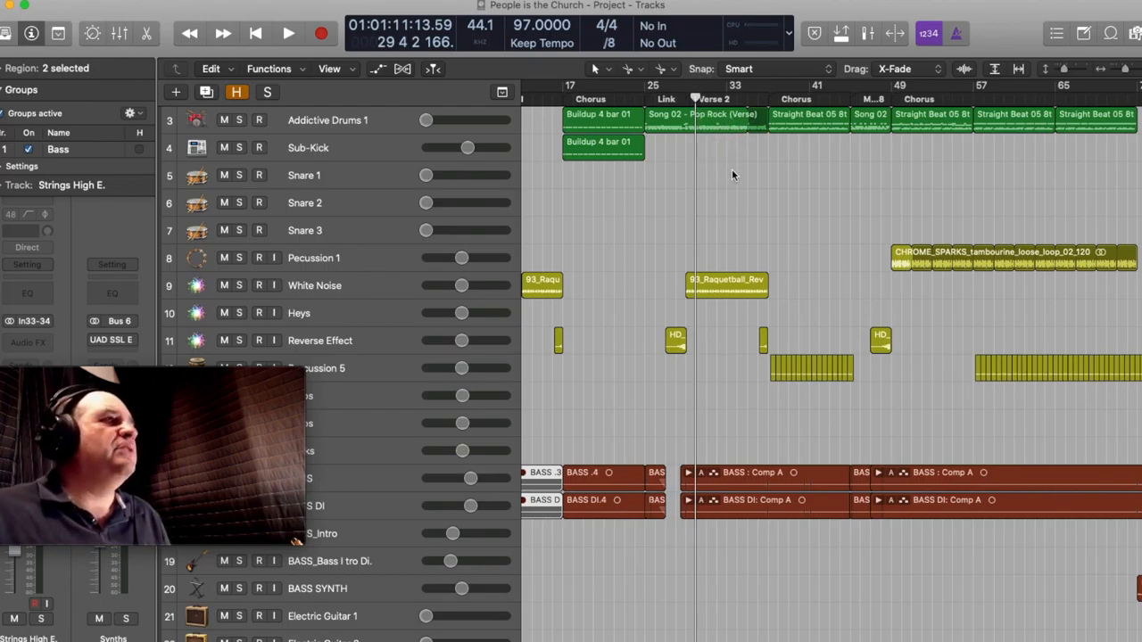
Play through Verse 2 into the second Chorus while scrolling to the guitar and synth tracks
click(288, 33)
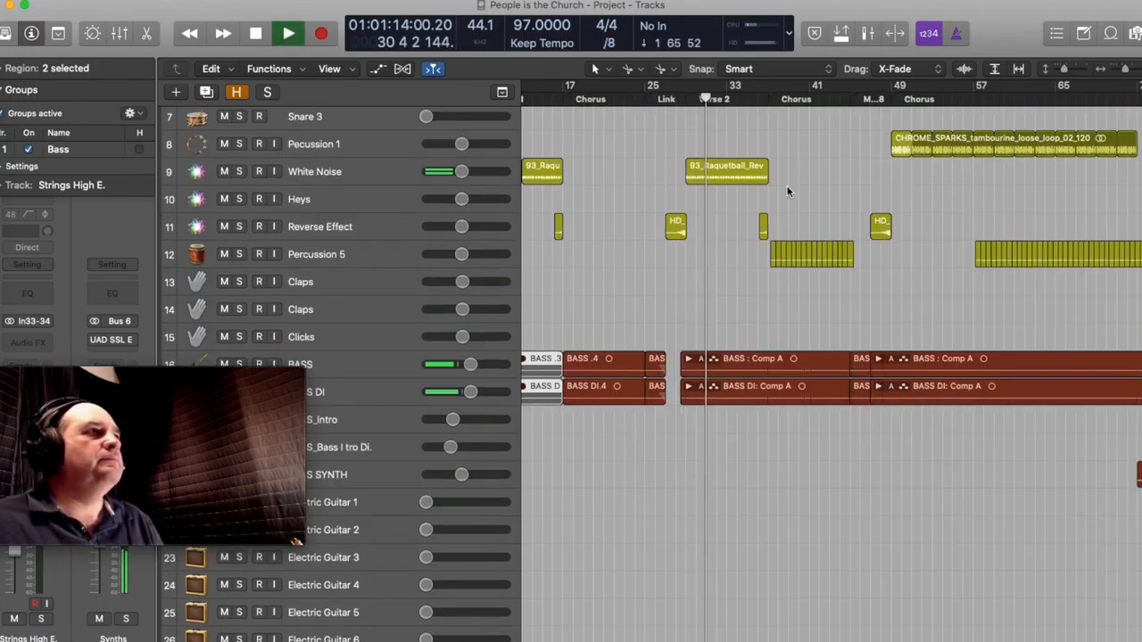
scroll(down, 3)
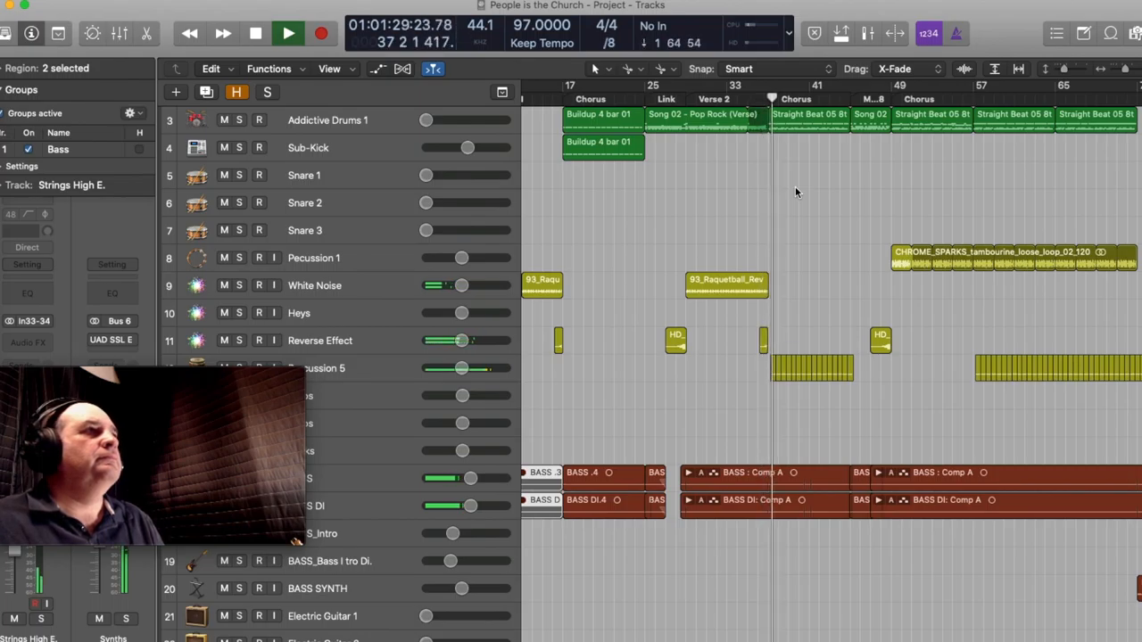
click(287, 33)
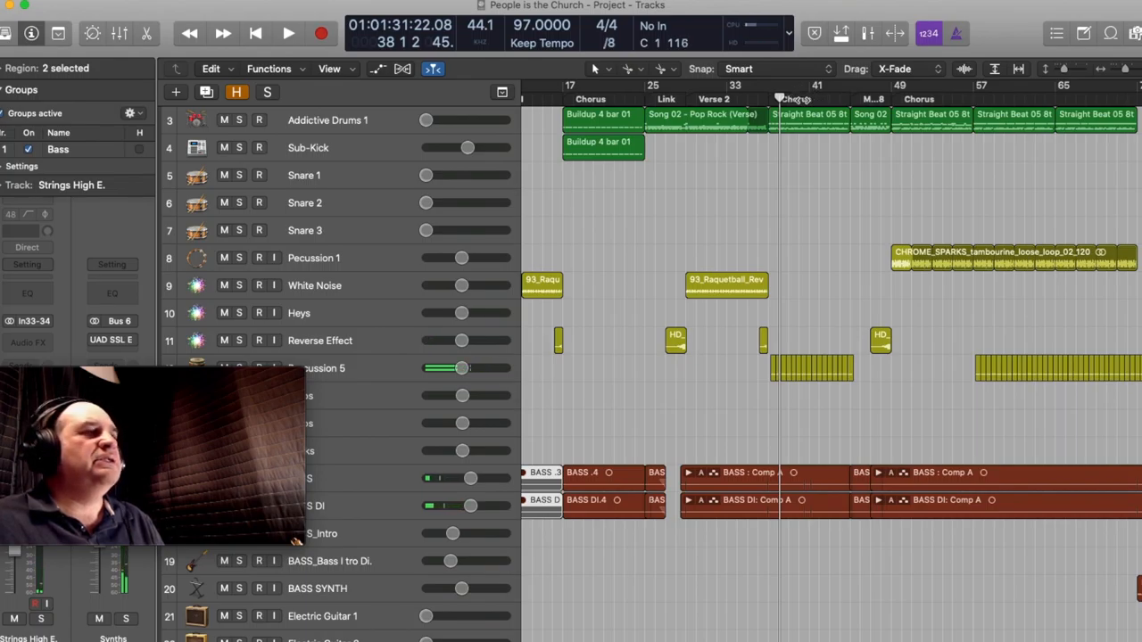
click(288, 33)
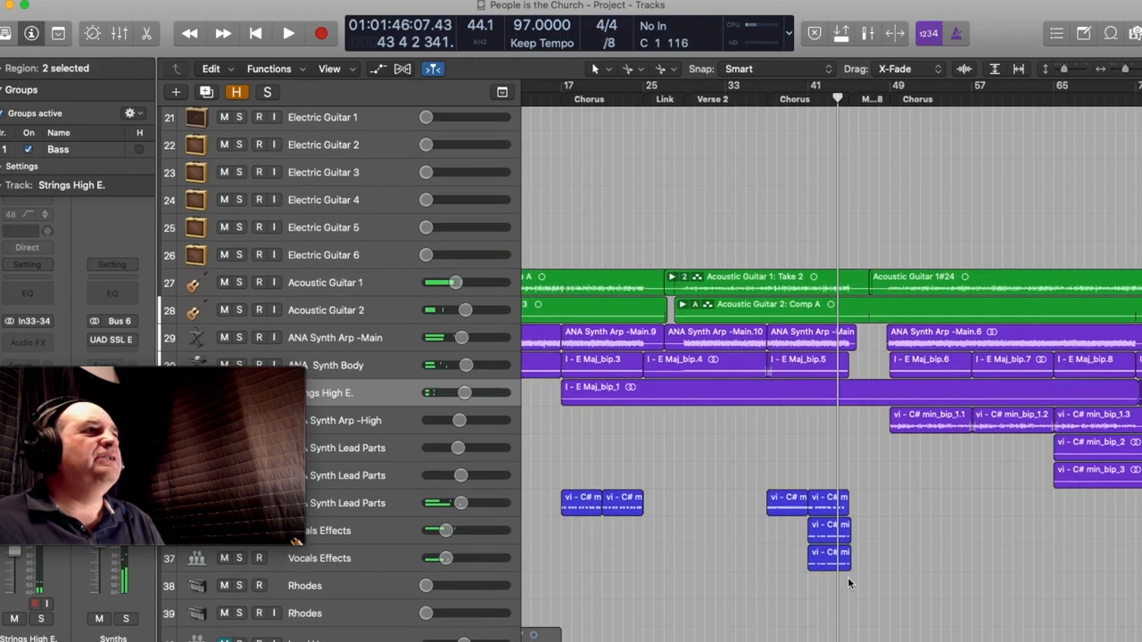
Scroll the Tracks area so the full arrangement from drums to backing vocals is visible
scroll(down, 3)
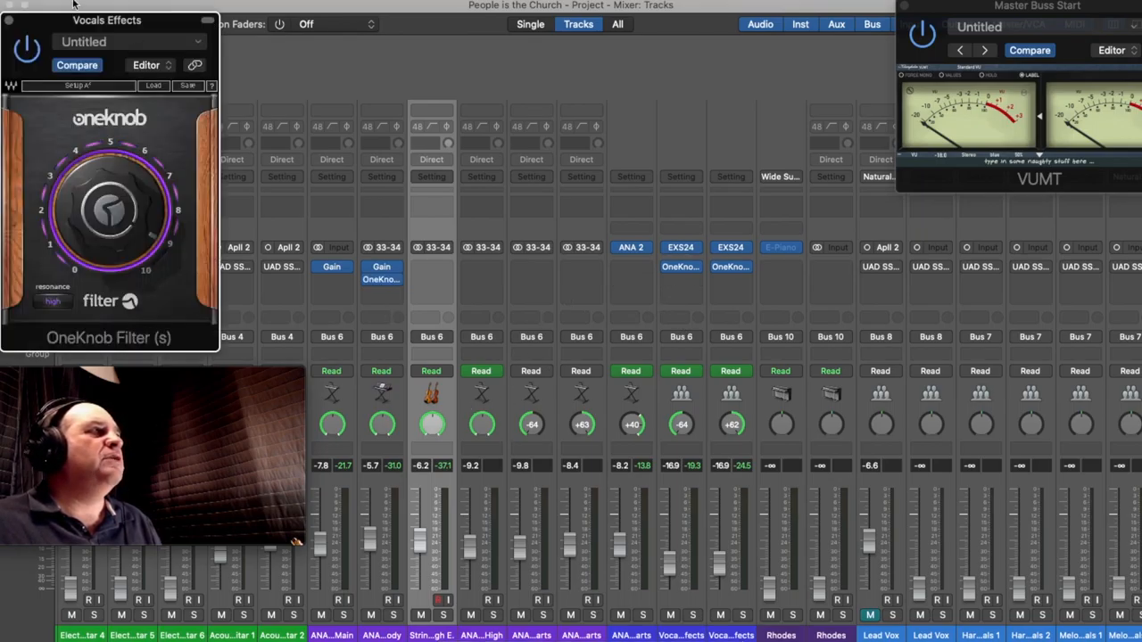
mouse_move(141, 132)
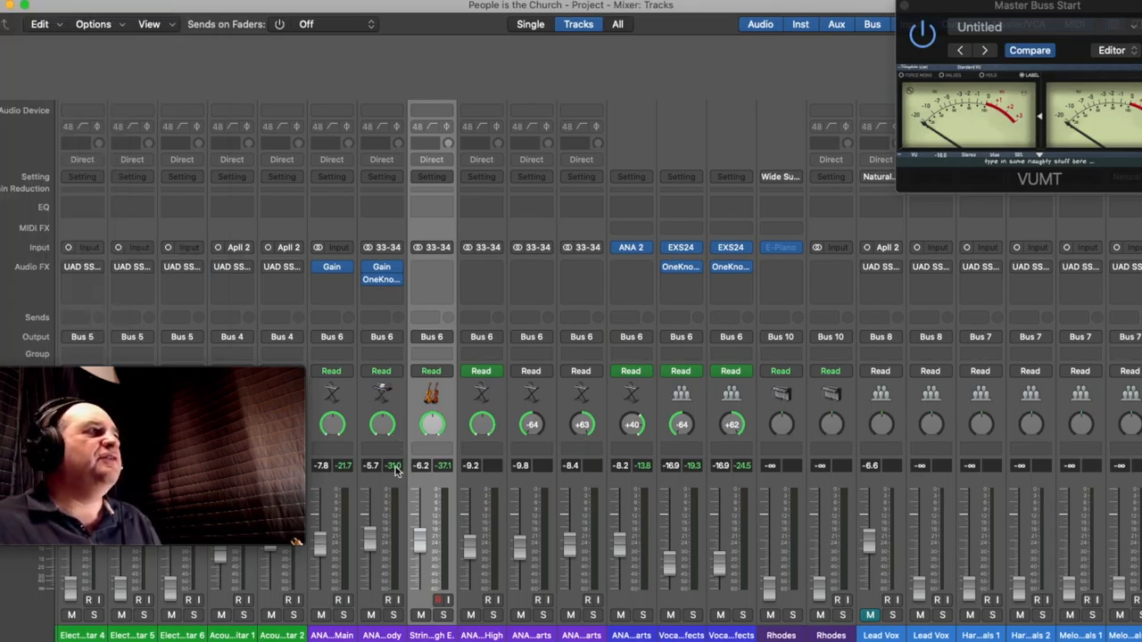
scroll(right, 3)
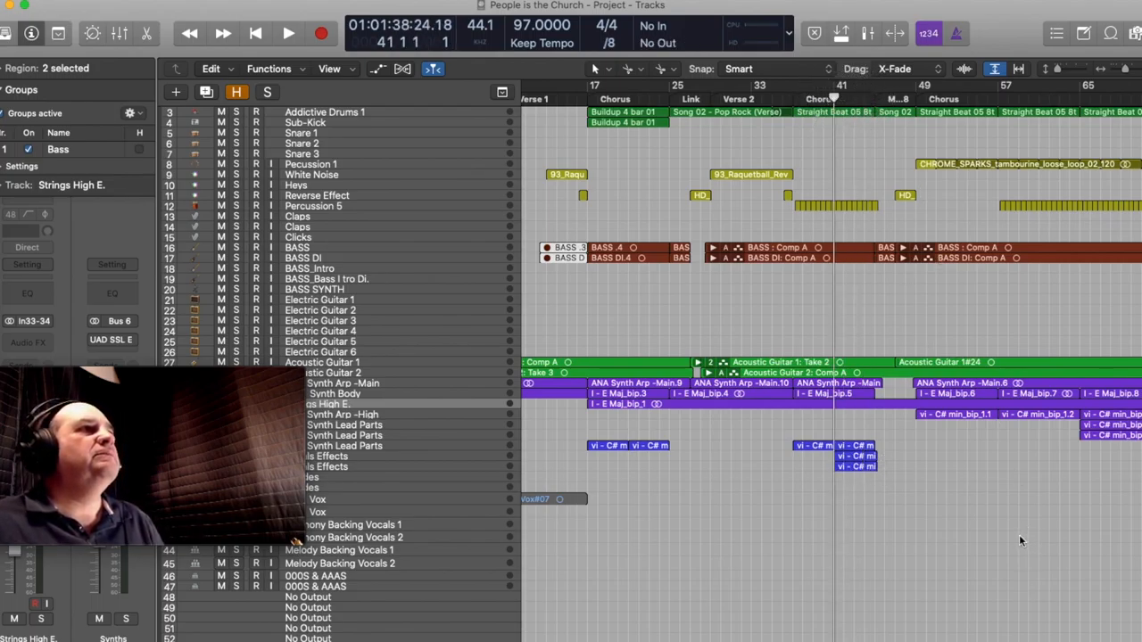
In the Mixer, pull the Percussion, Bass, Acoustic, Electric, Synths, BV's and Lead Vox bus faders down about 3.4 dB
click(287, 33)
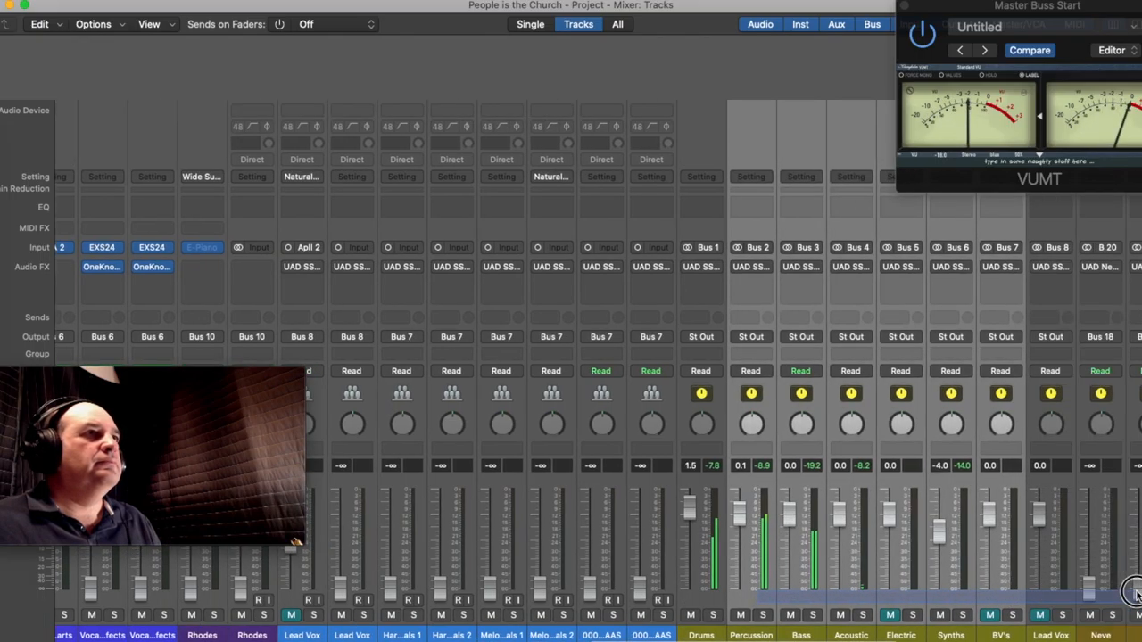
scroll(right, 3)
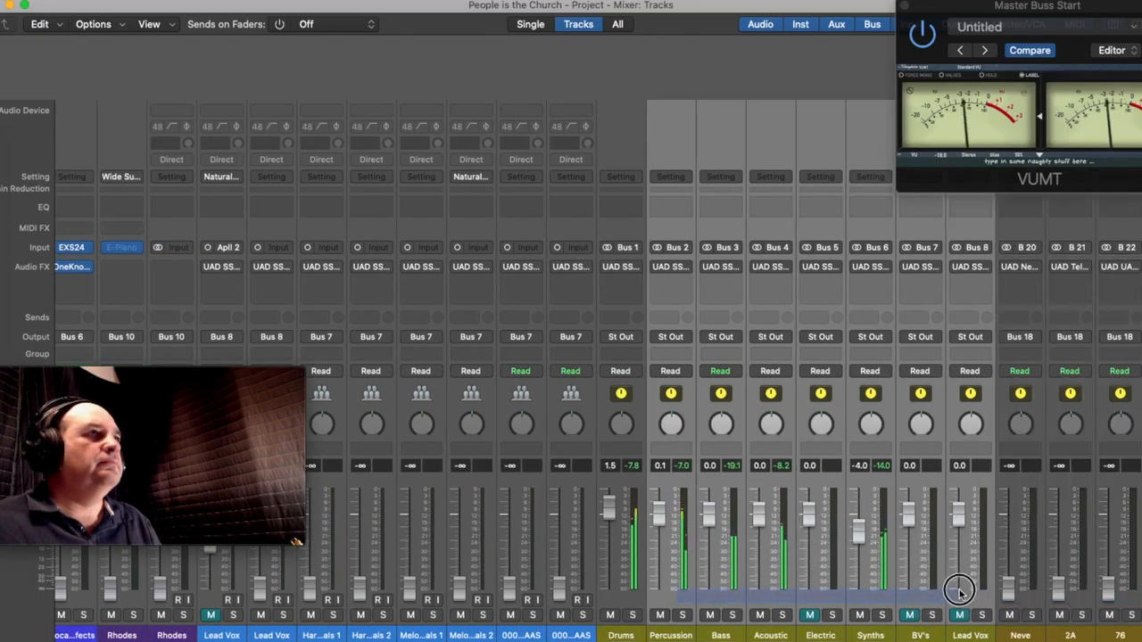
drag(960, 591, 963, 531)
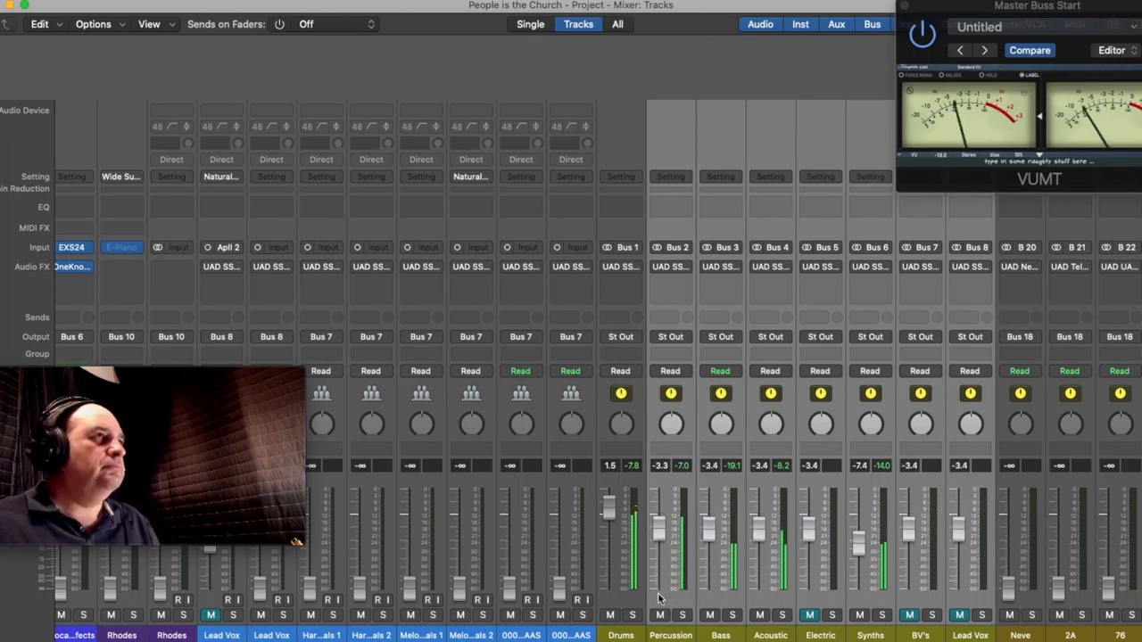
drag(671, 500, 671, 544)
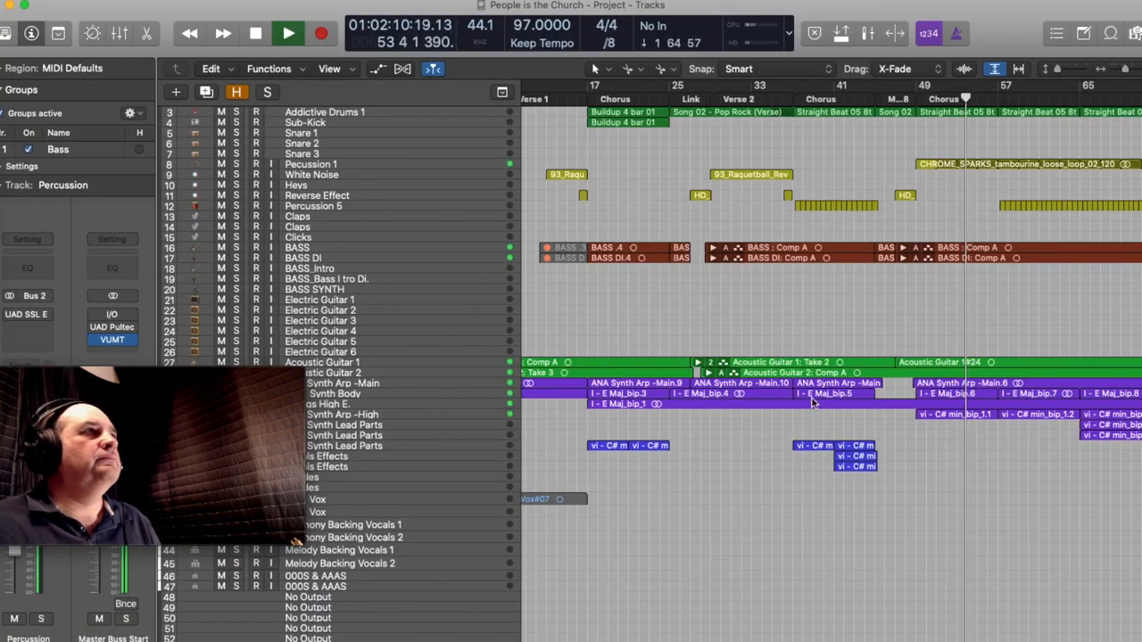
Stop playback and place the playhead at bar 49, the start of the final chorus
click(255, 33)
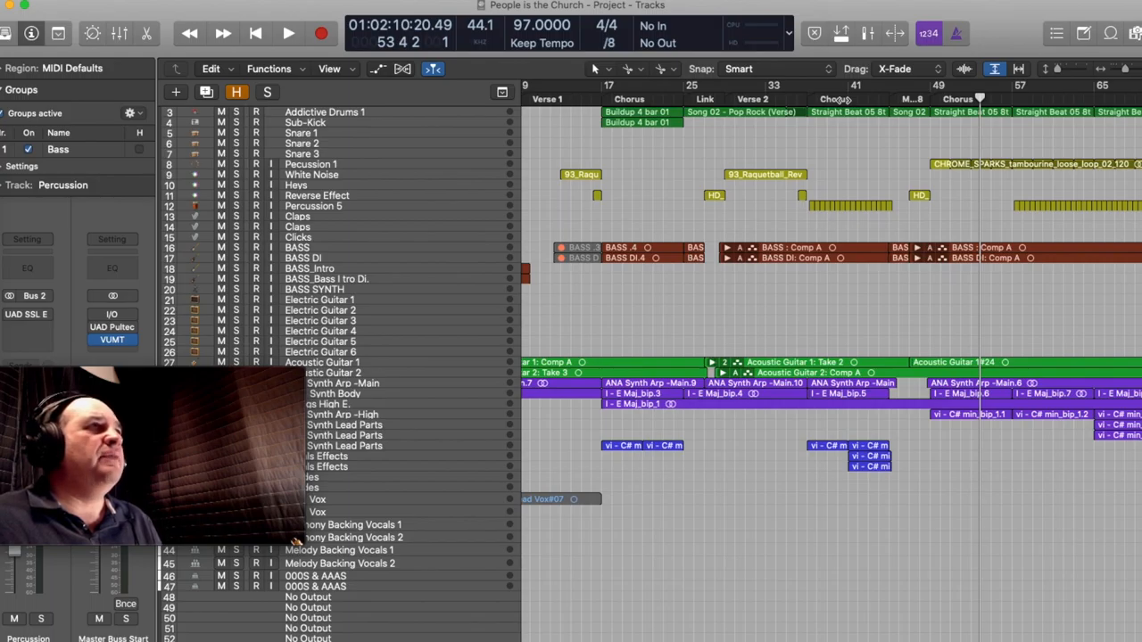
click(928, 105)
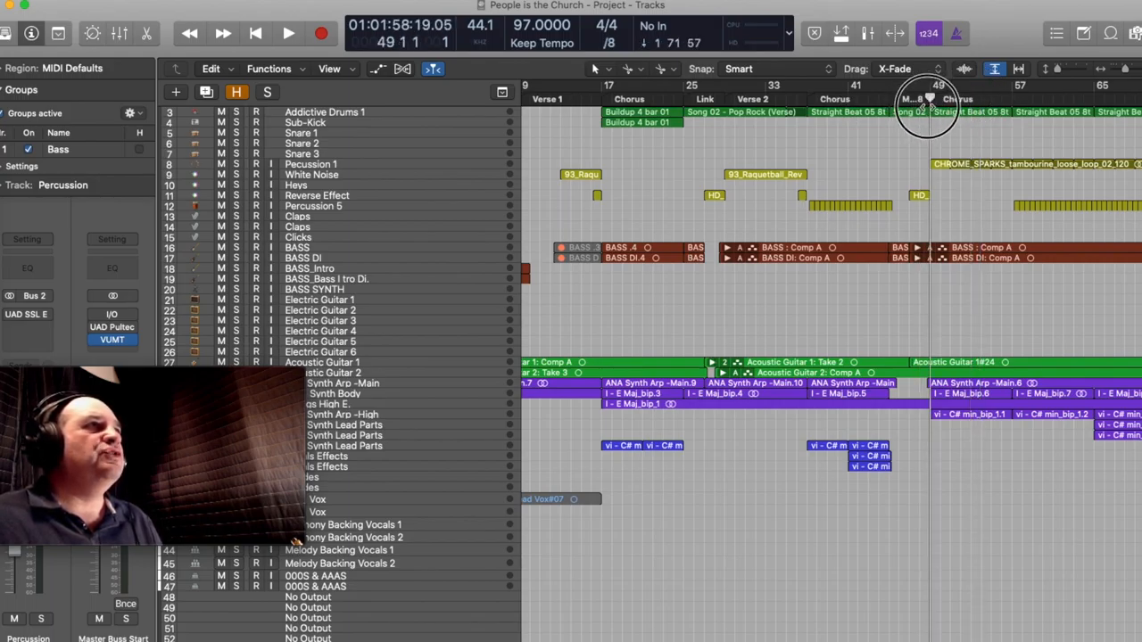
scroll(right, 3)
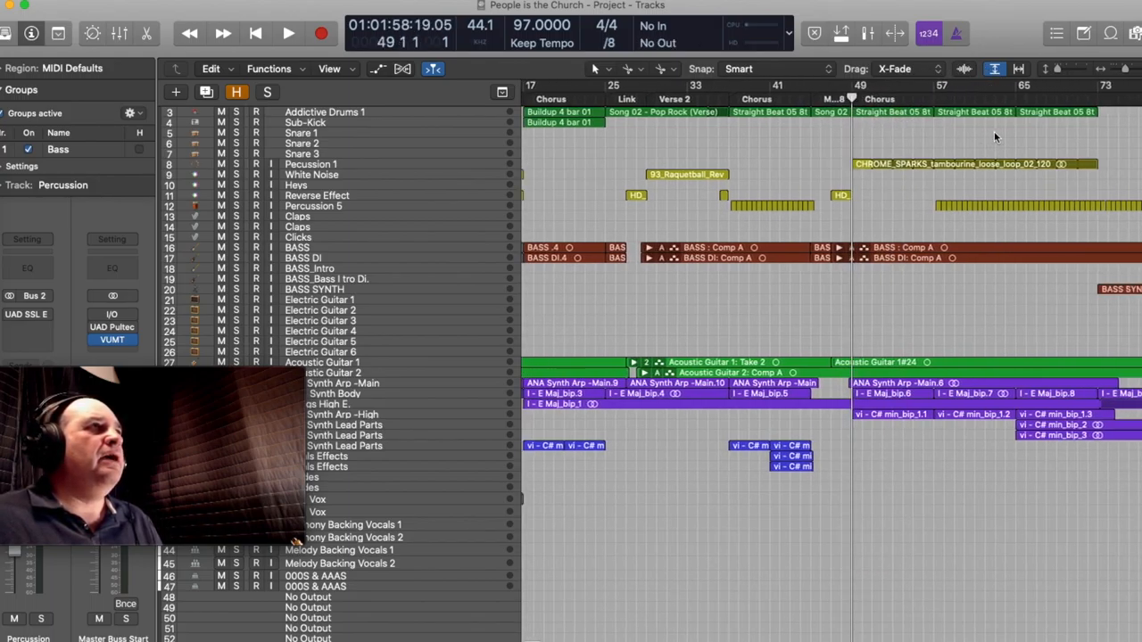
mouse_move(941, 141)
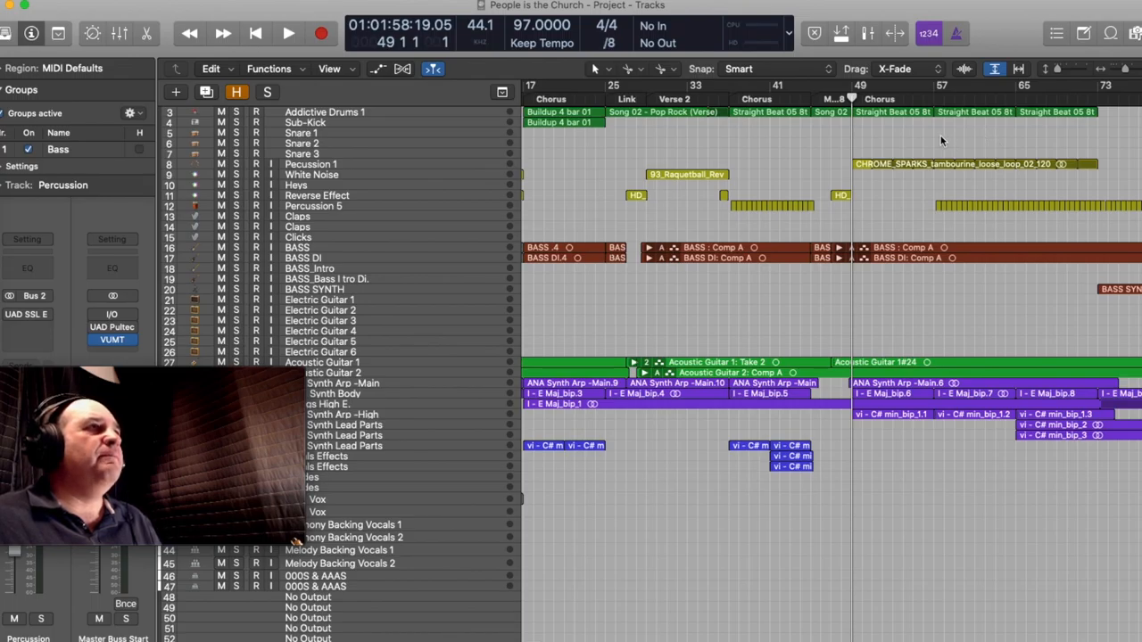
mouse_move(938, 142)
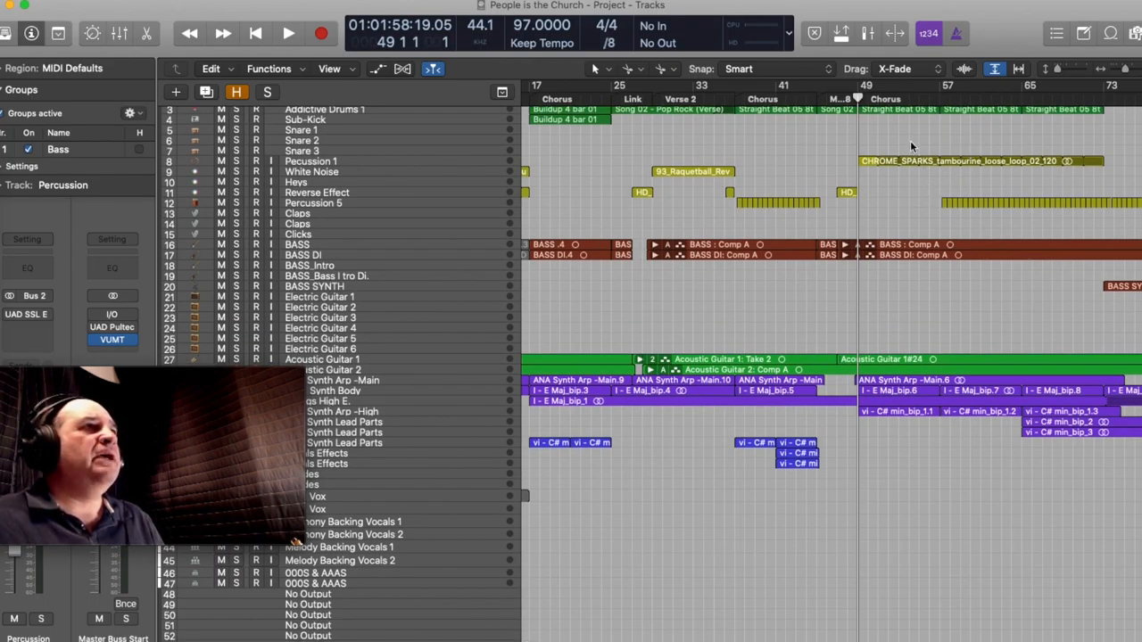
Start playback of the final chorus running into the BASS SYNTH outro
scroll(down, 3)
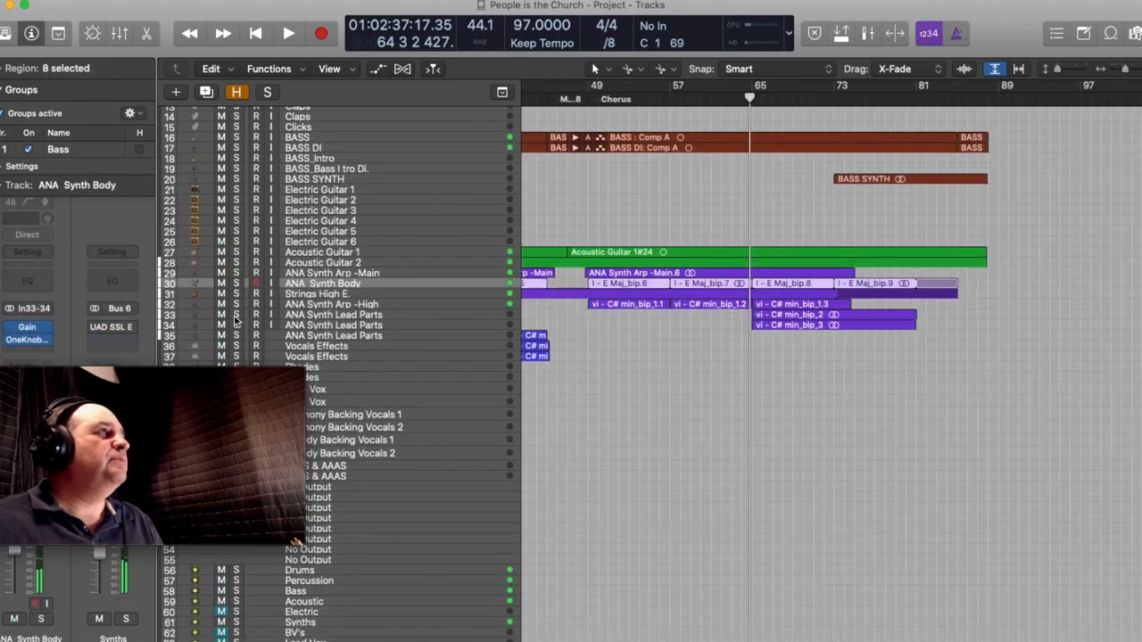
click(288, 33)
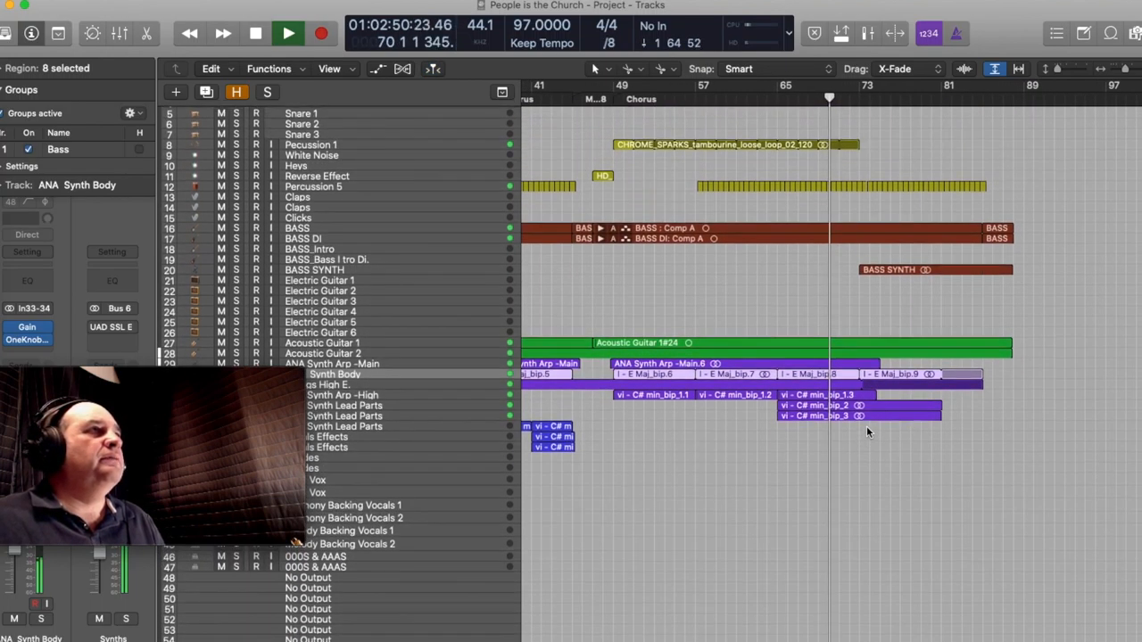
Audition the outro in short stop/play passes, finishing with playback from around bar 81
click(287, 33)
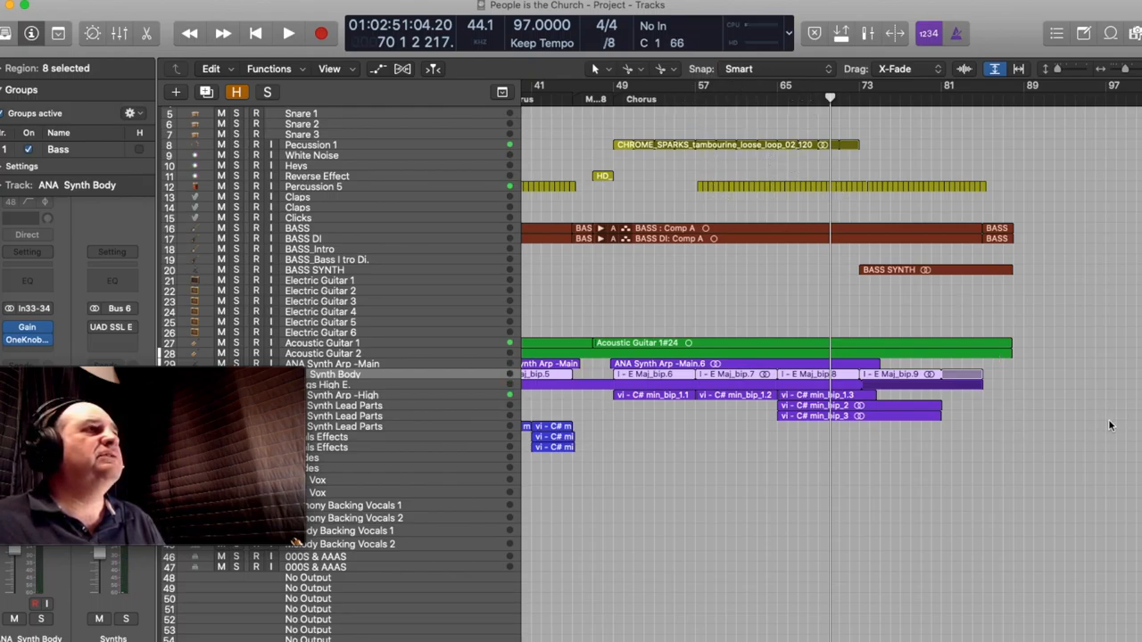
click(287, 33)
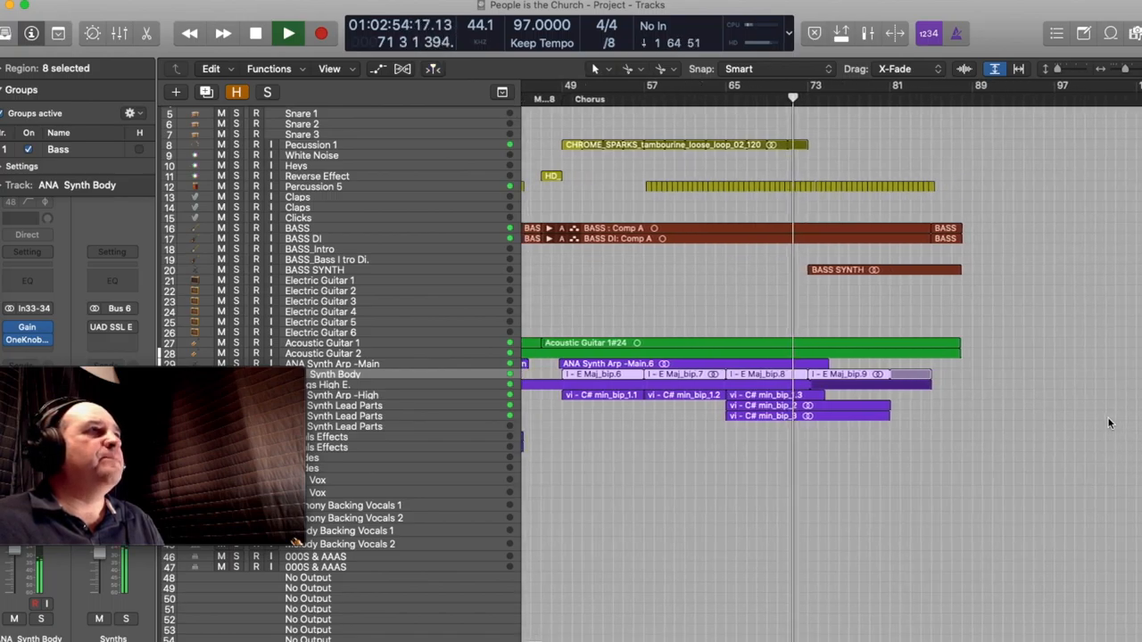
click(287, 33)
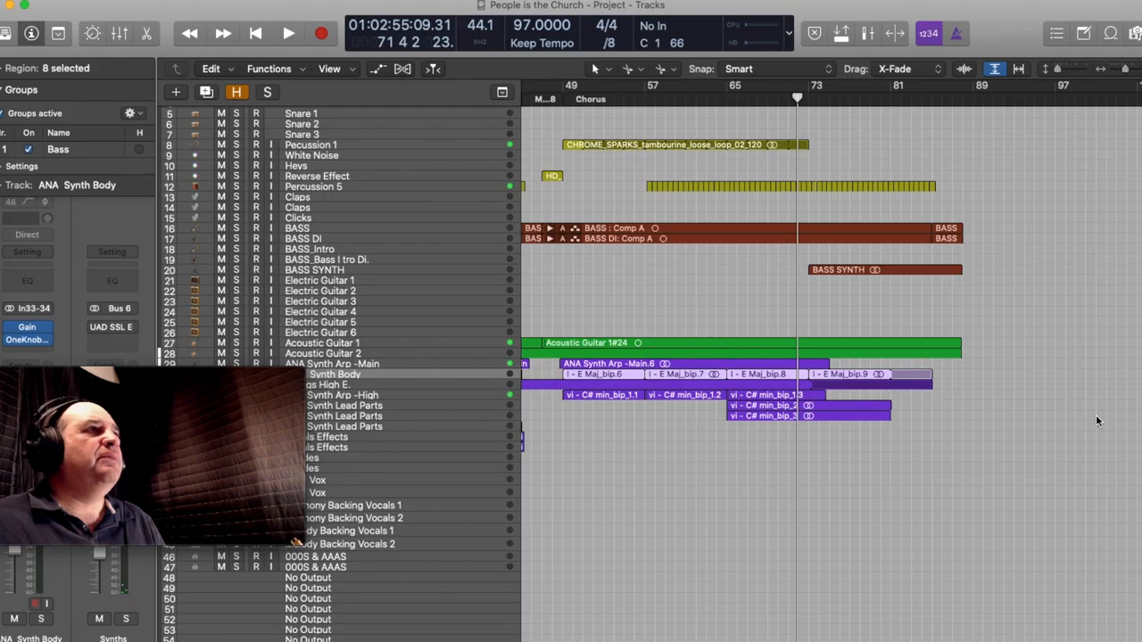
click(287, 33)
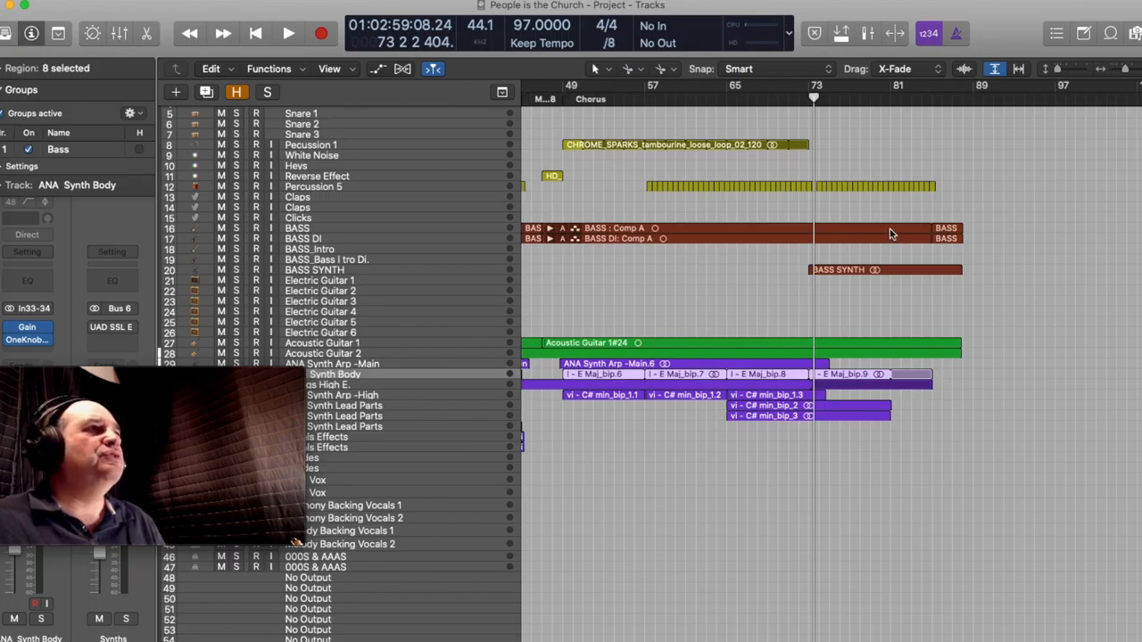
mouse_move(897, 275)
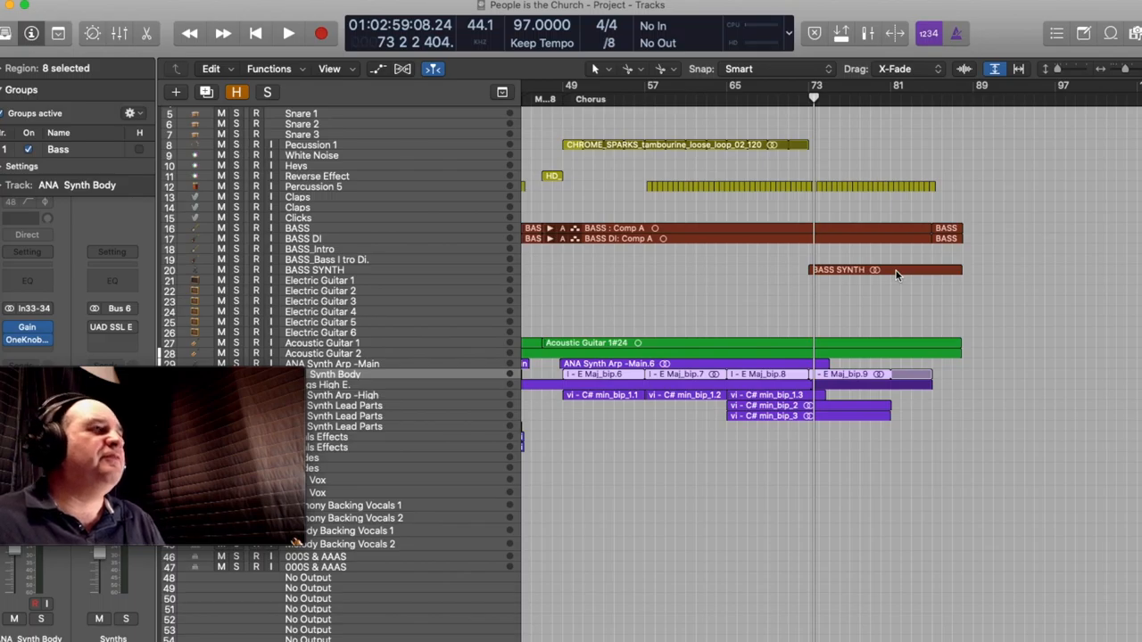
click(289, 33)
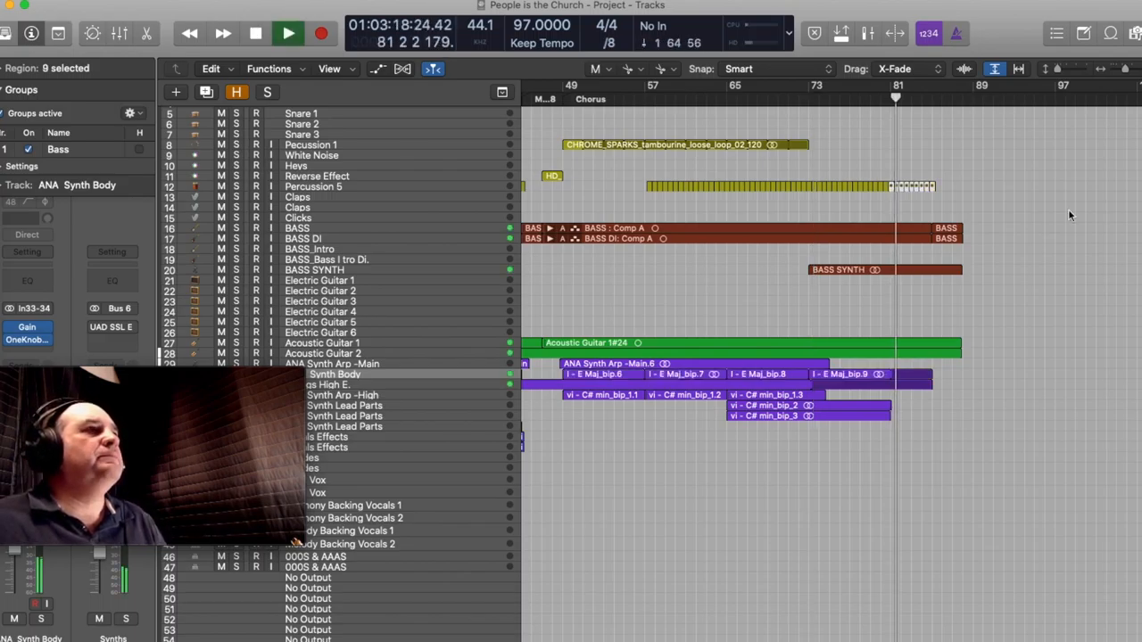